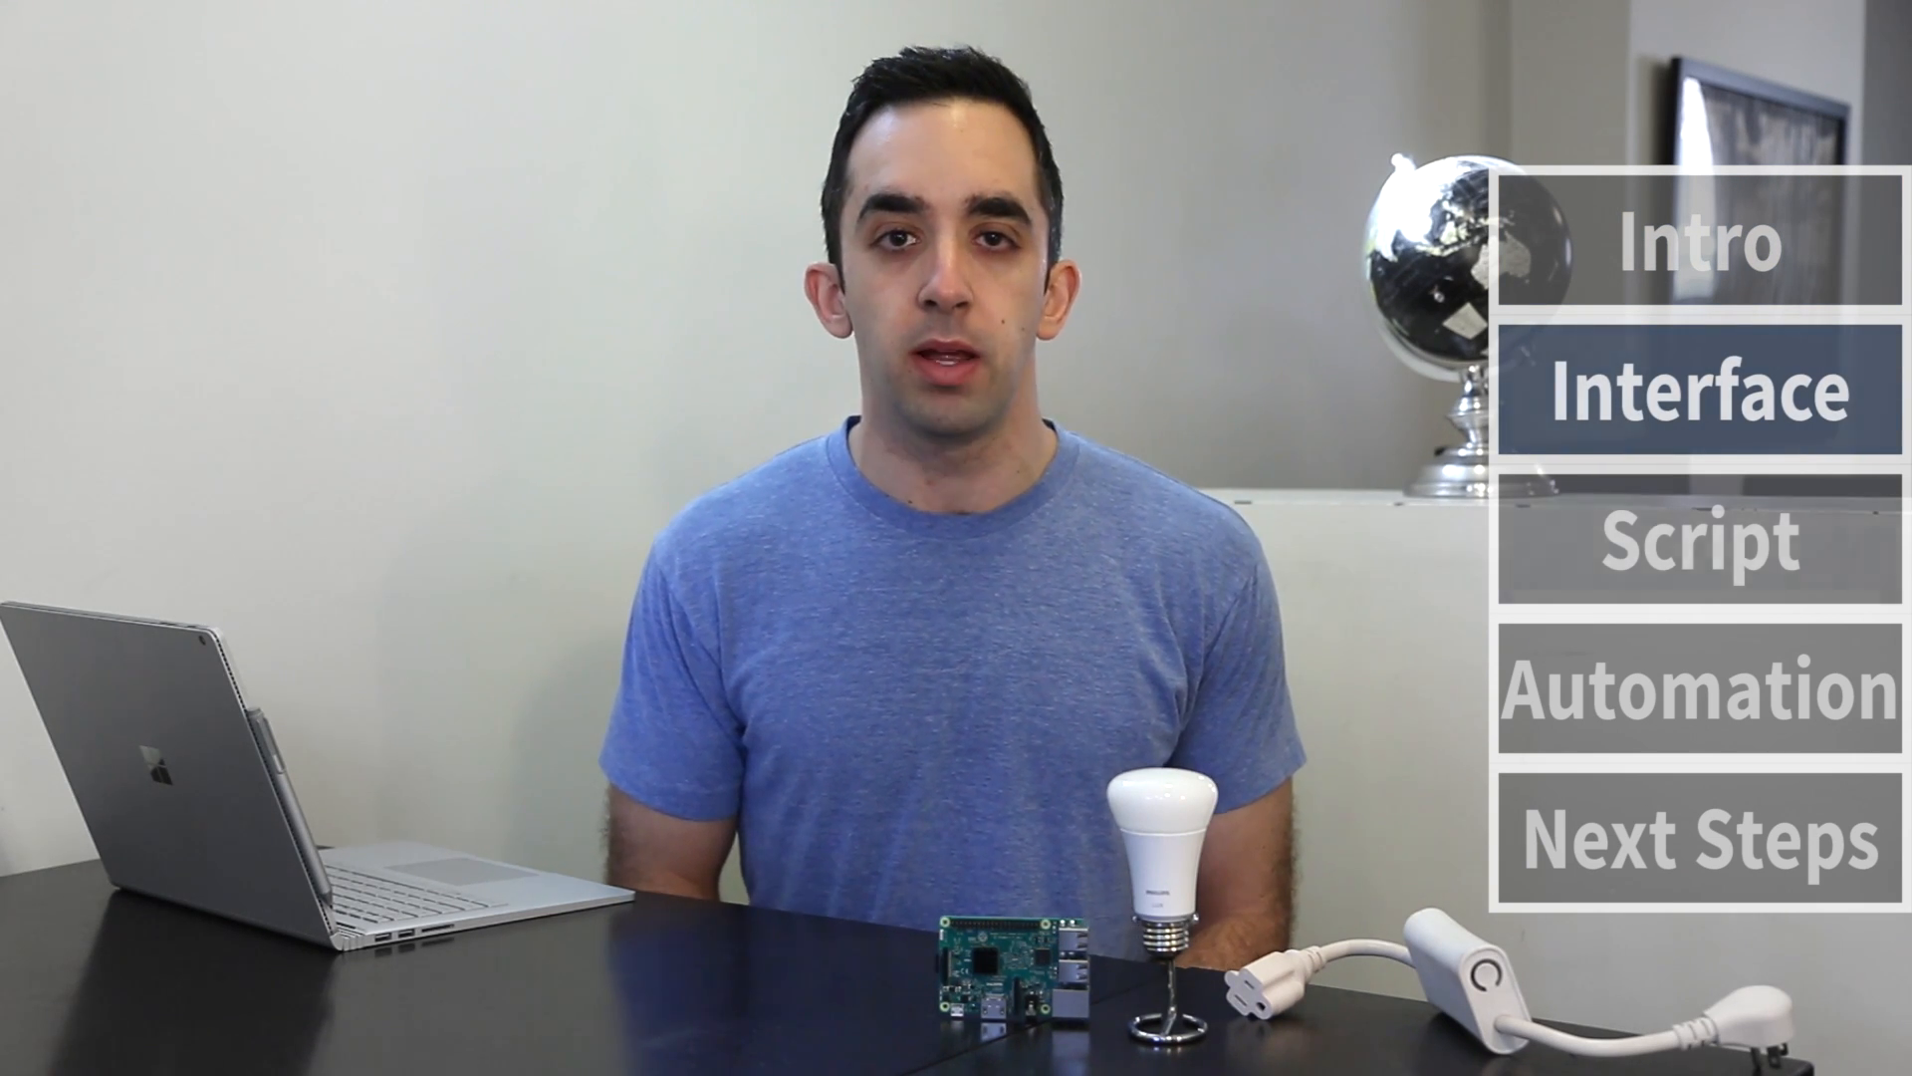
# Step: Switch to the Home Assistant States page showing the Configurator, Switch and Light cards
pyautogui.click(1703, 546)
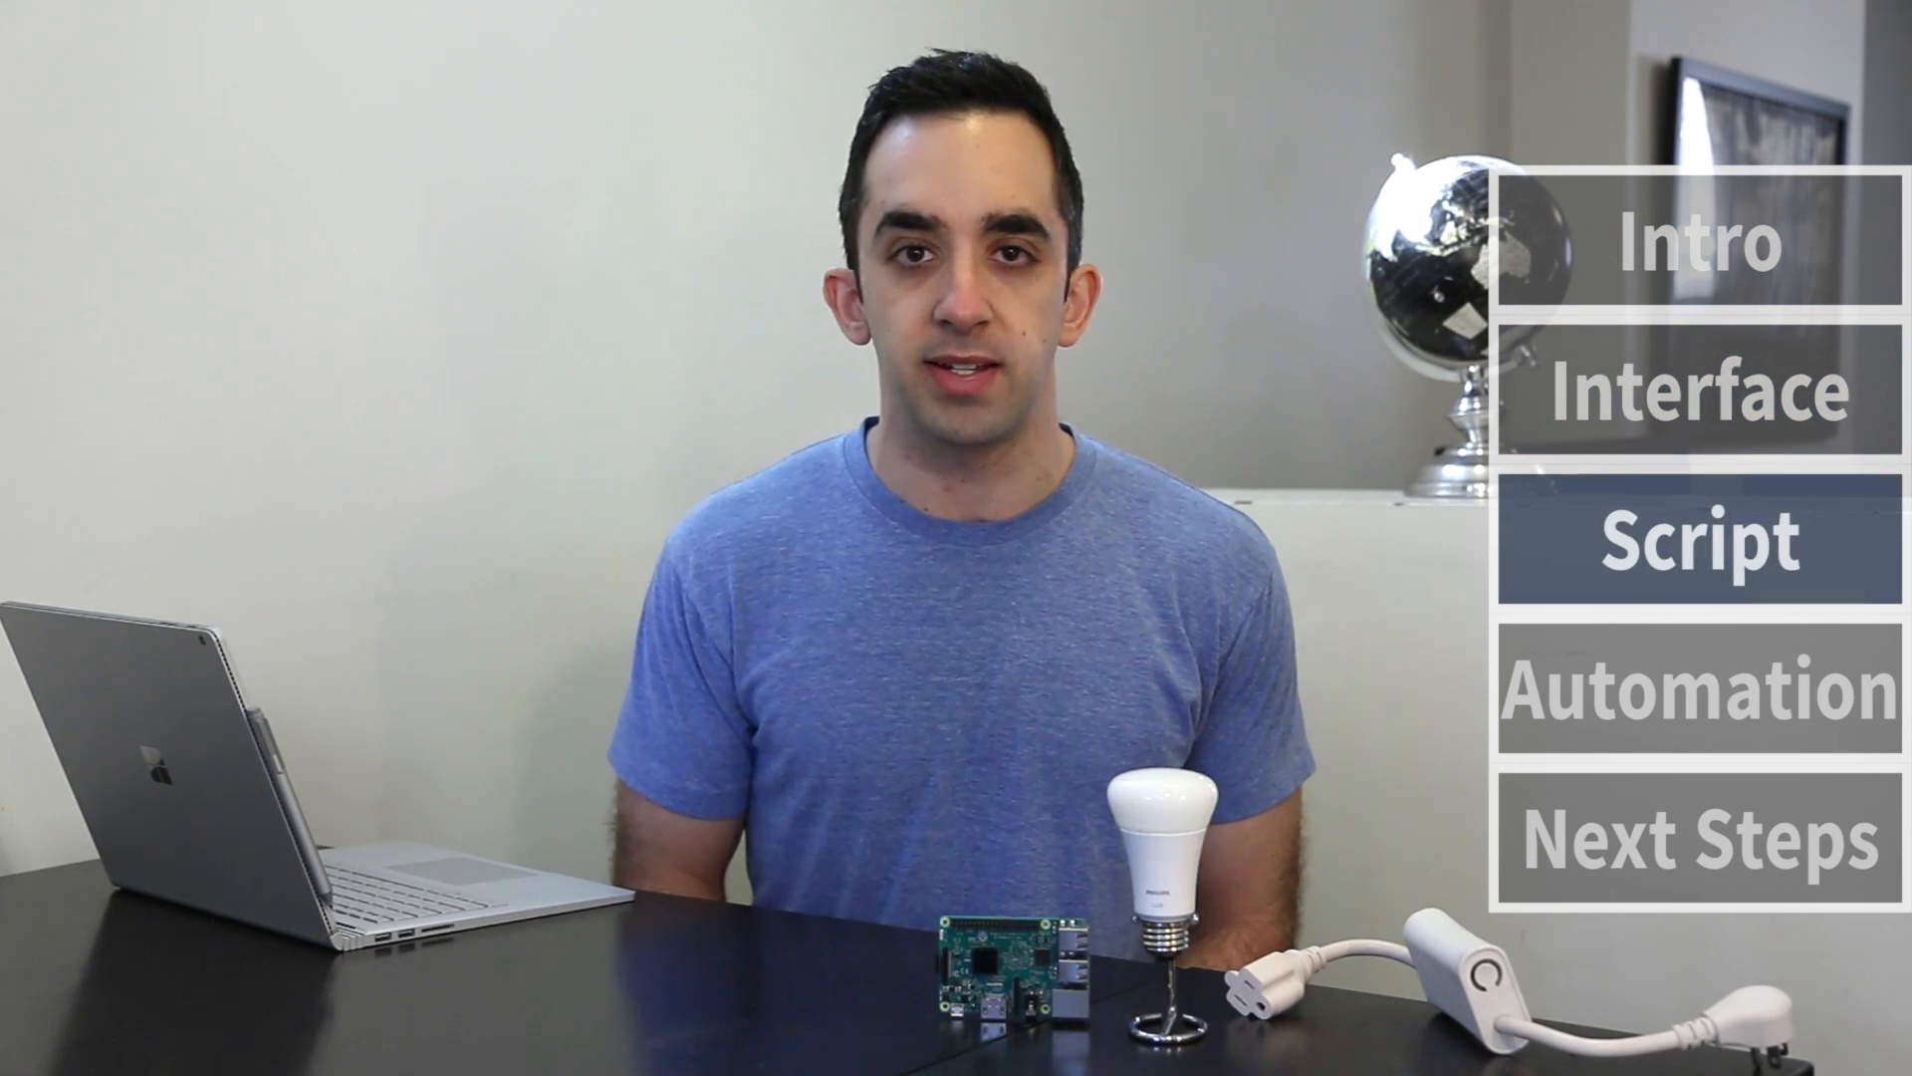
pyautogui.click(1697, 683)
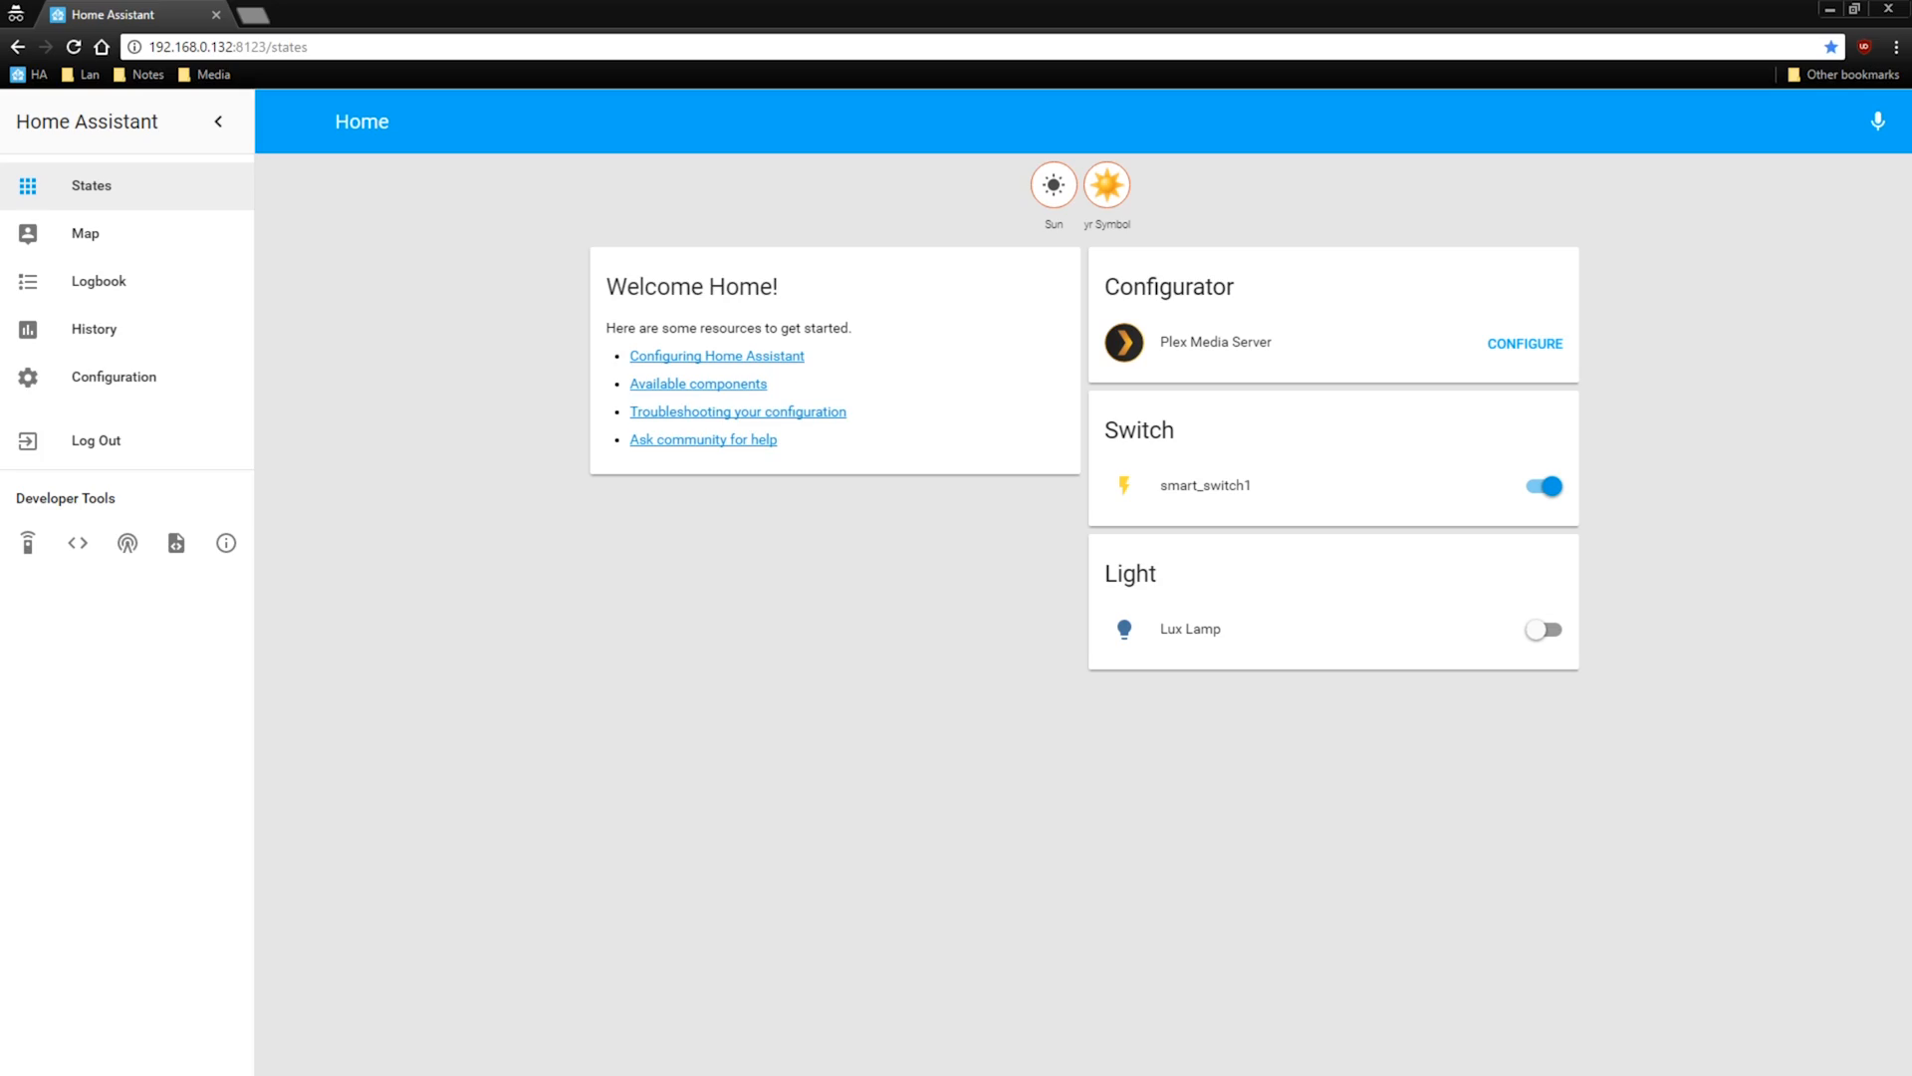
pyautogui.moveTo(1307, 492)
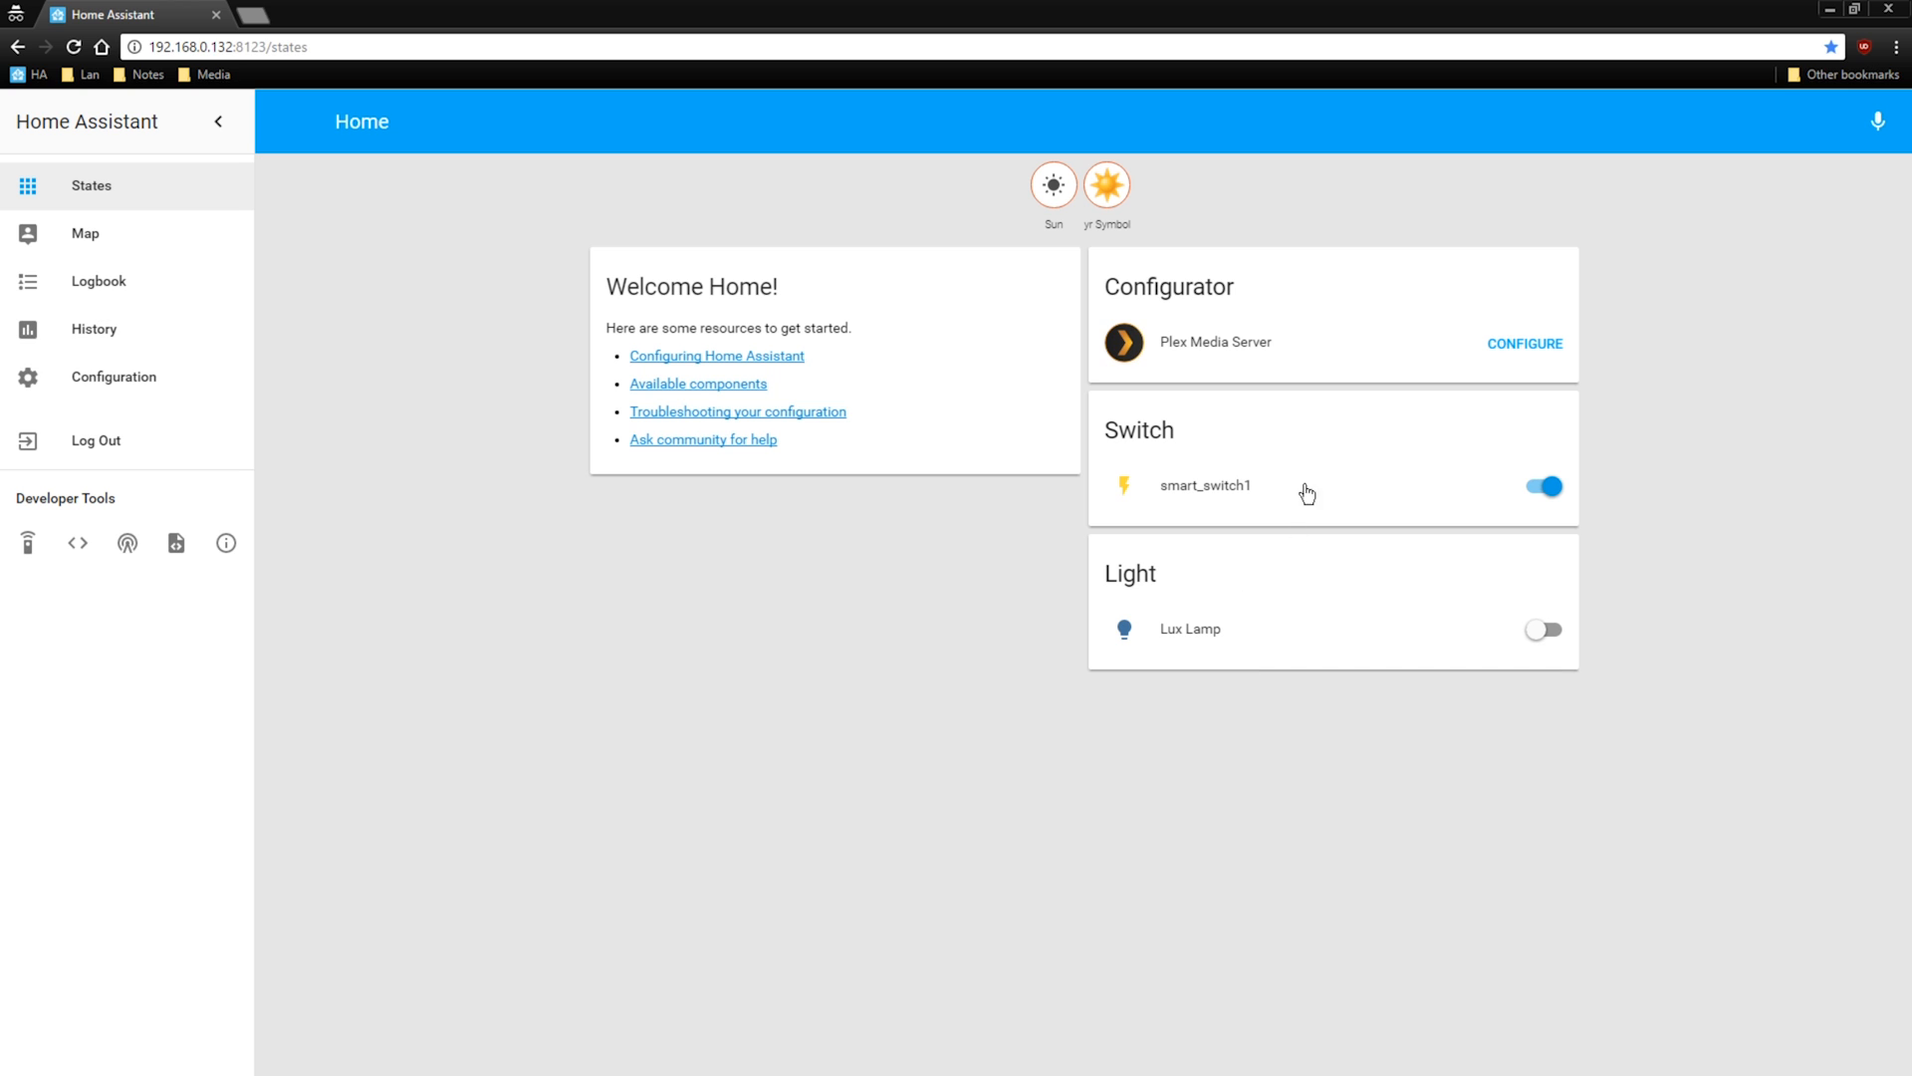
pyautogui.moveTo(1257, 504)
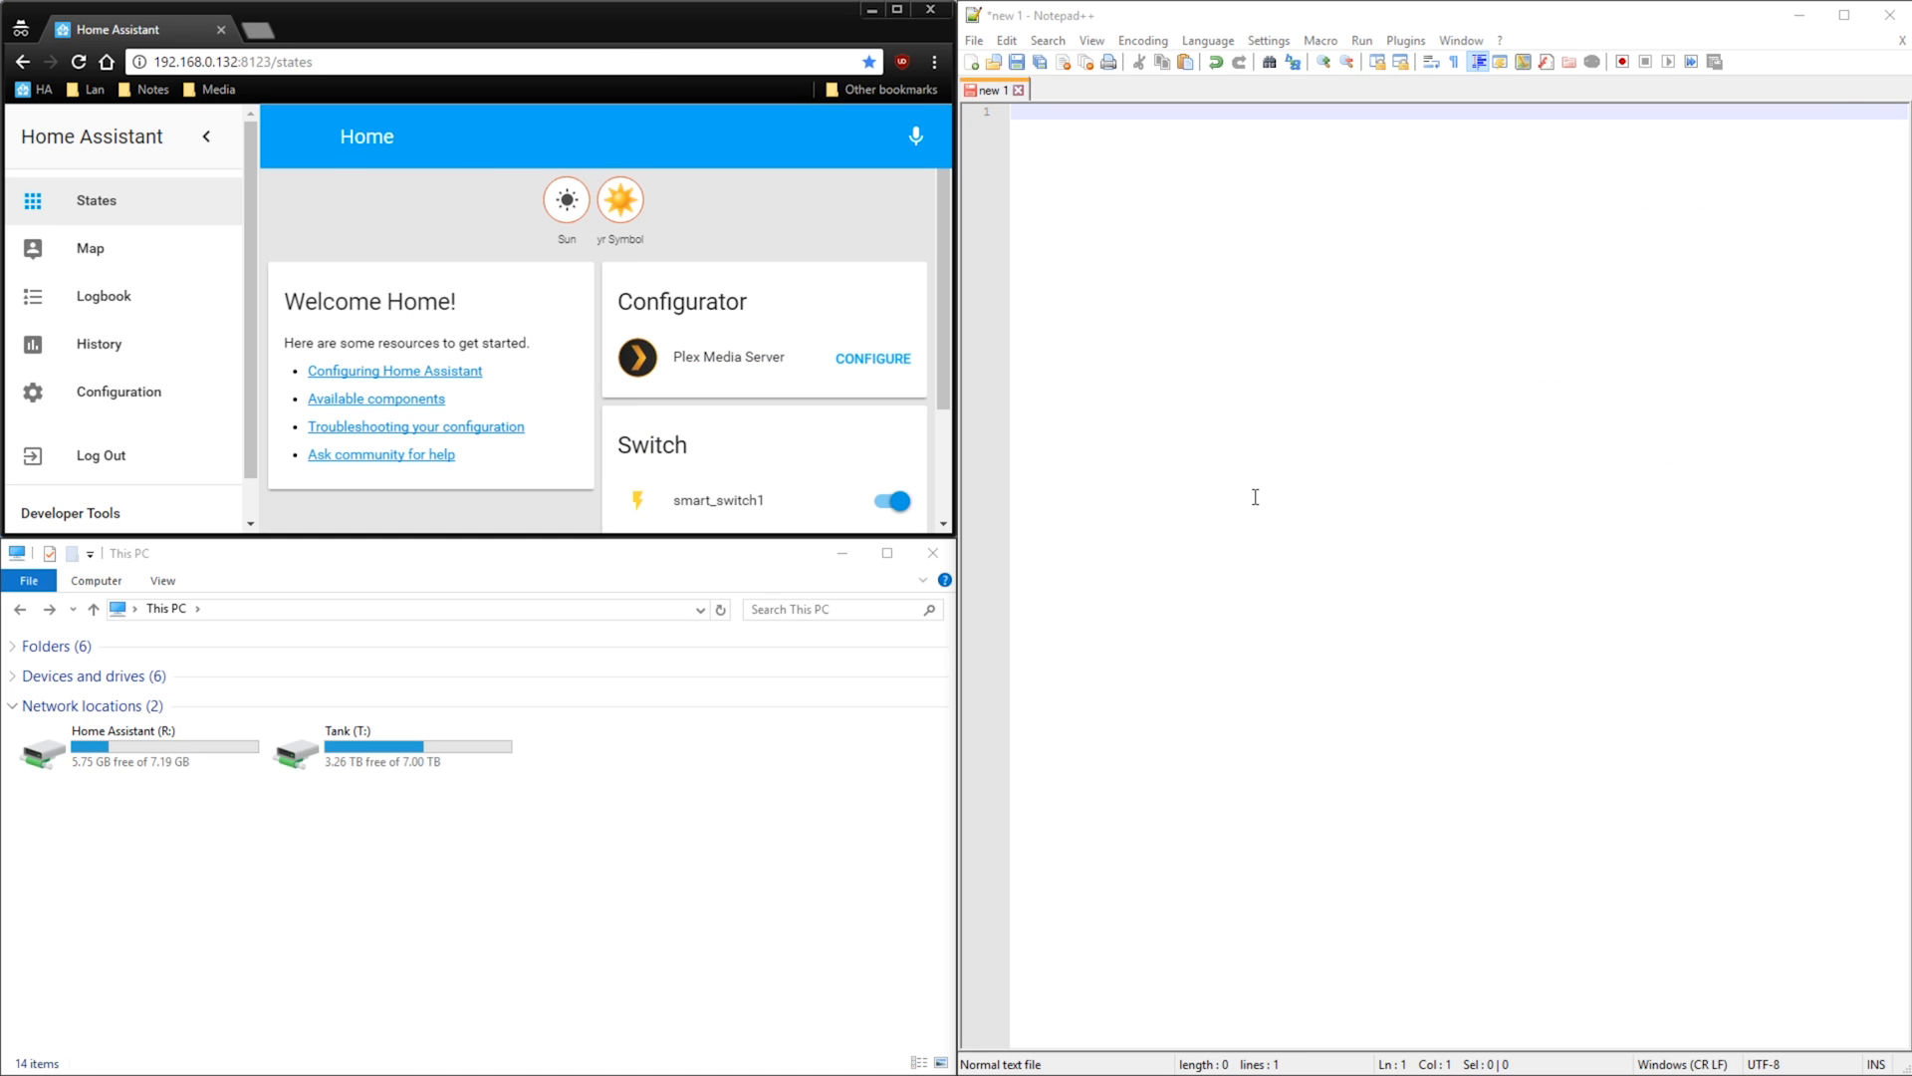
pyautogui.moveTo(1120, 492)
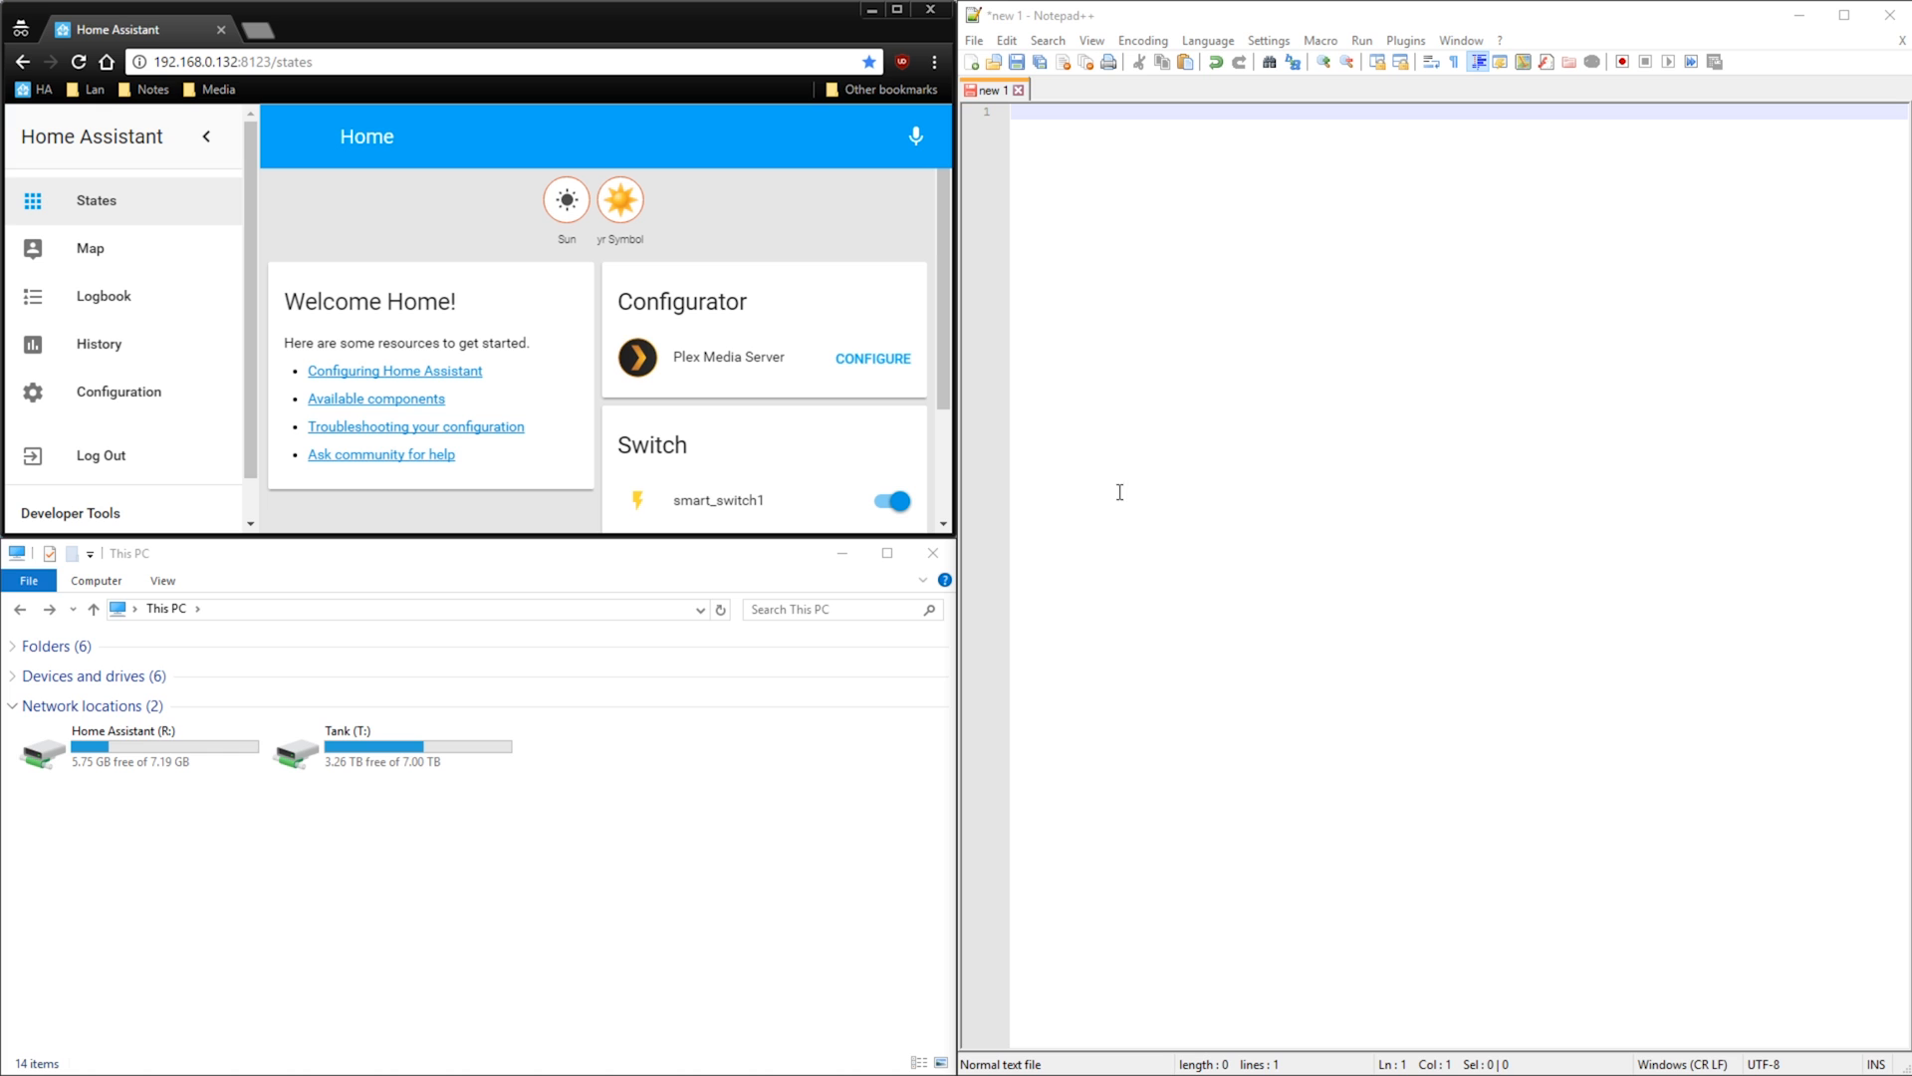
# Step: Open configuration.yaml from the Home Assistant (R:) network drive in Notepad++
pyautogui.doubleClick(122, 743)
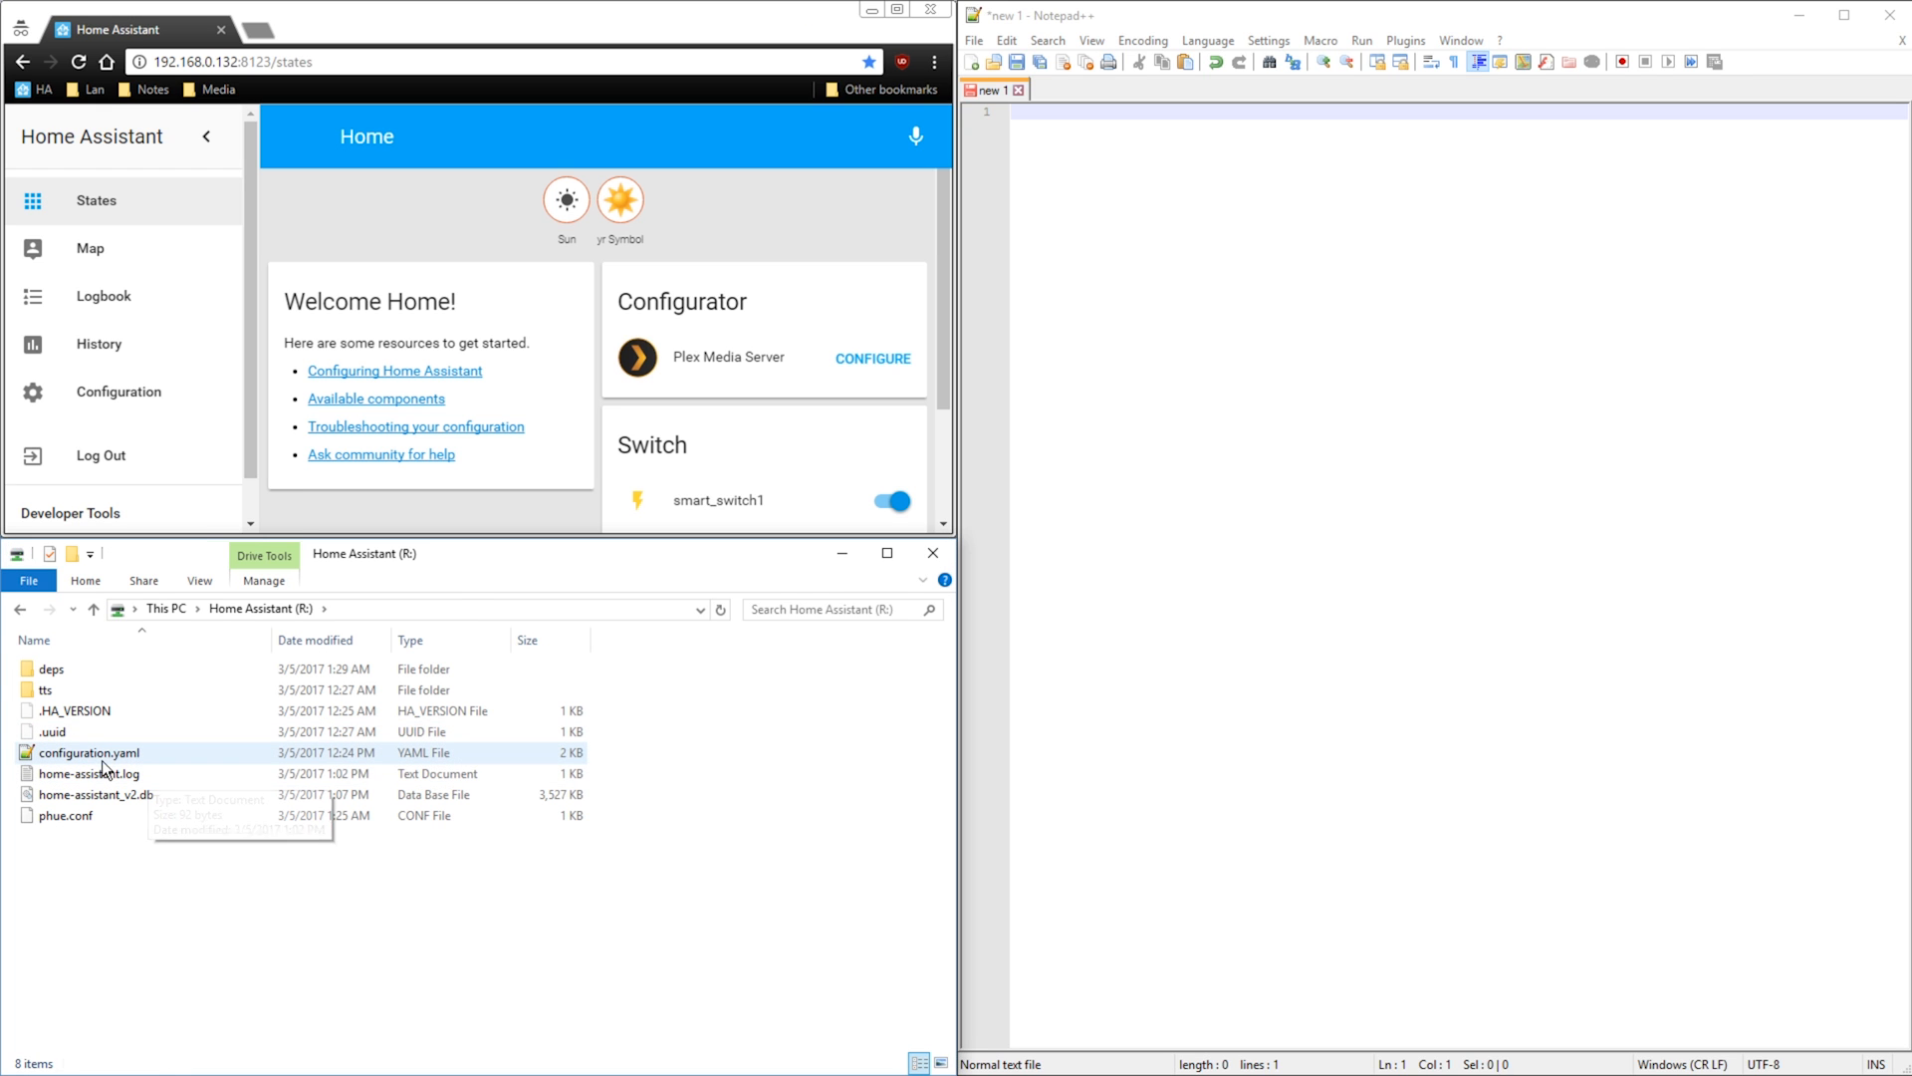
pyautogui.doubleClick(88, 753)
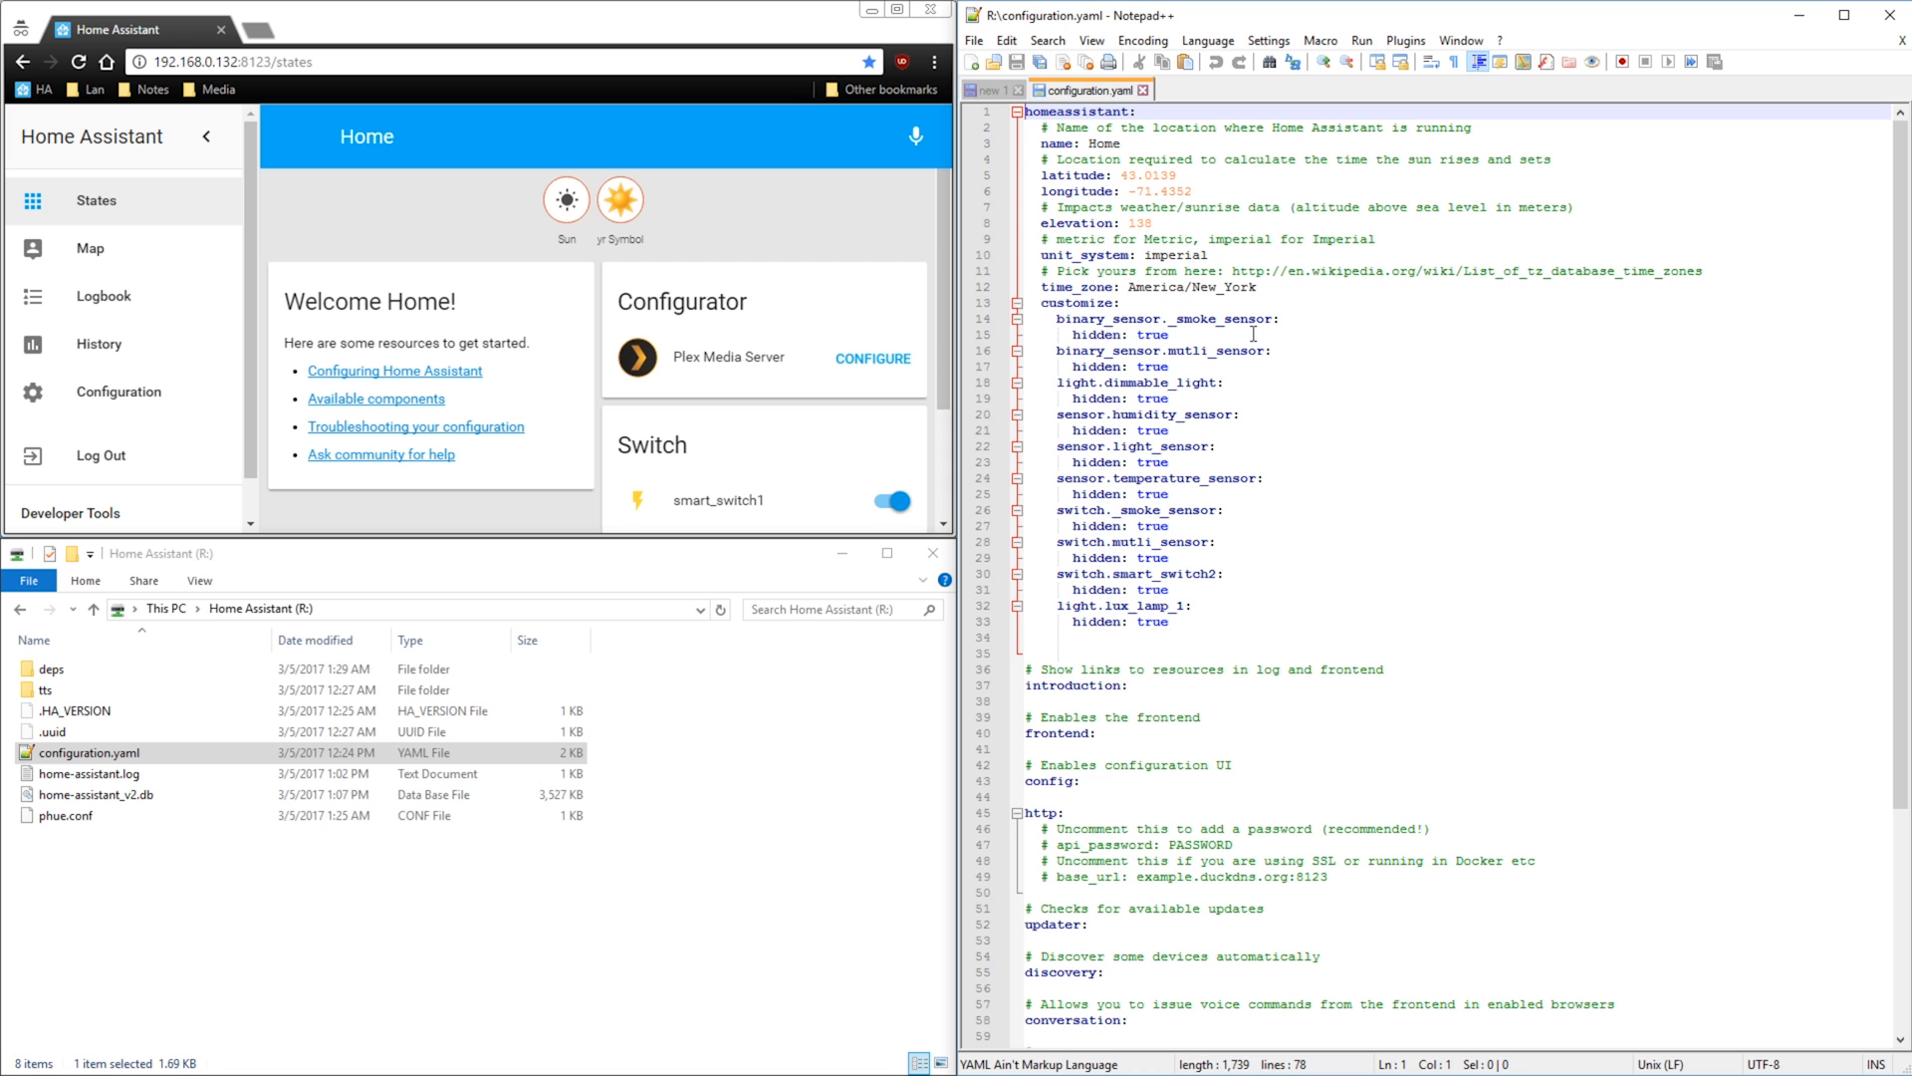
# Step: Add input_slider entries alarm_clock_hour (initial 6, max 23) and alarm_clock_minute (initial 15) at the file's end
pyautogui.scroll(-3)
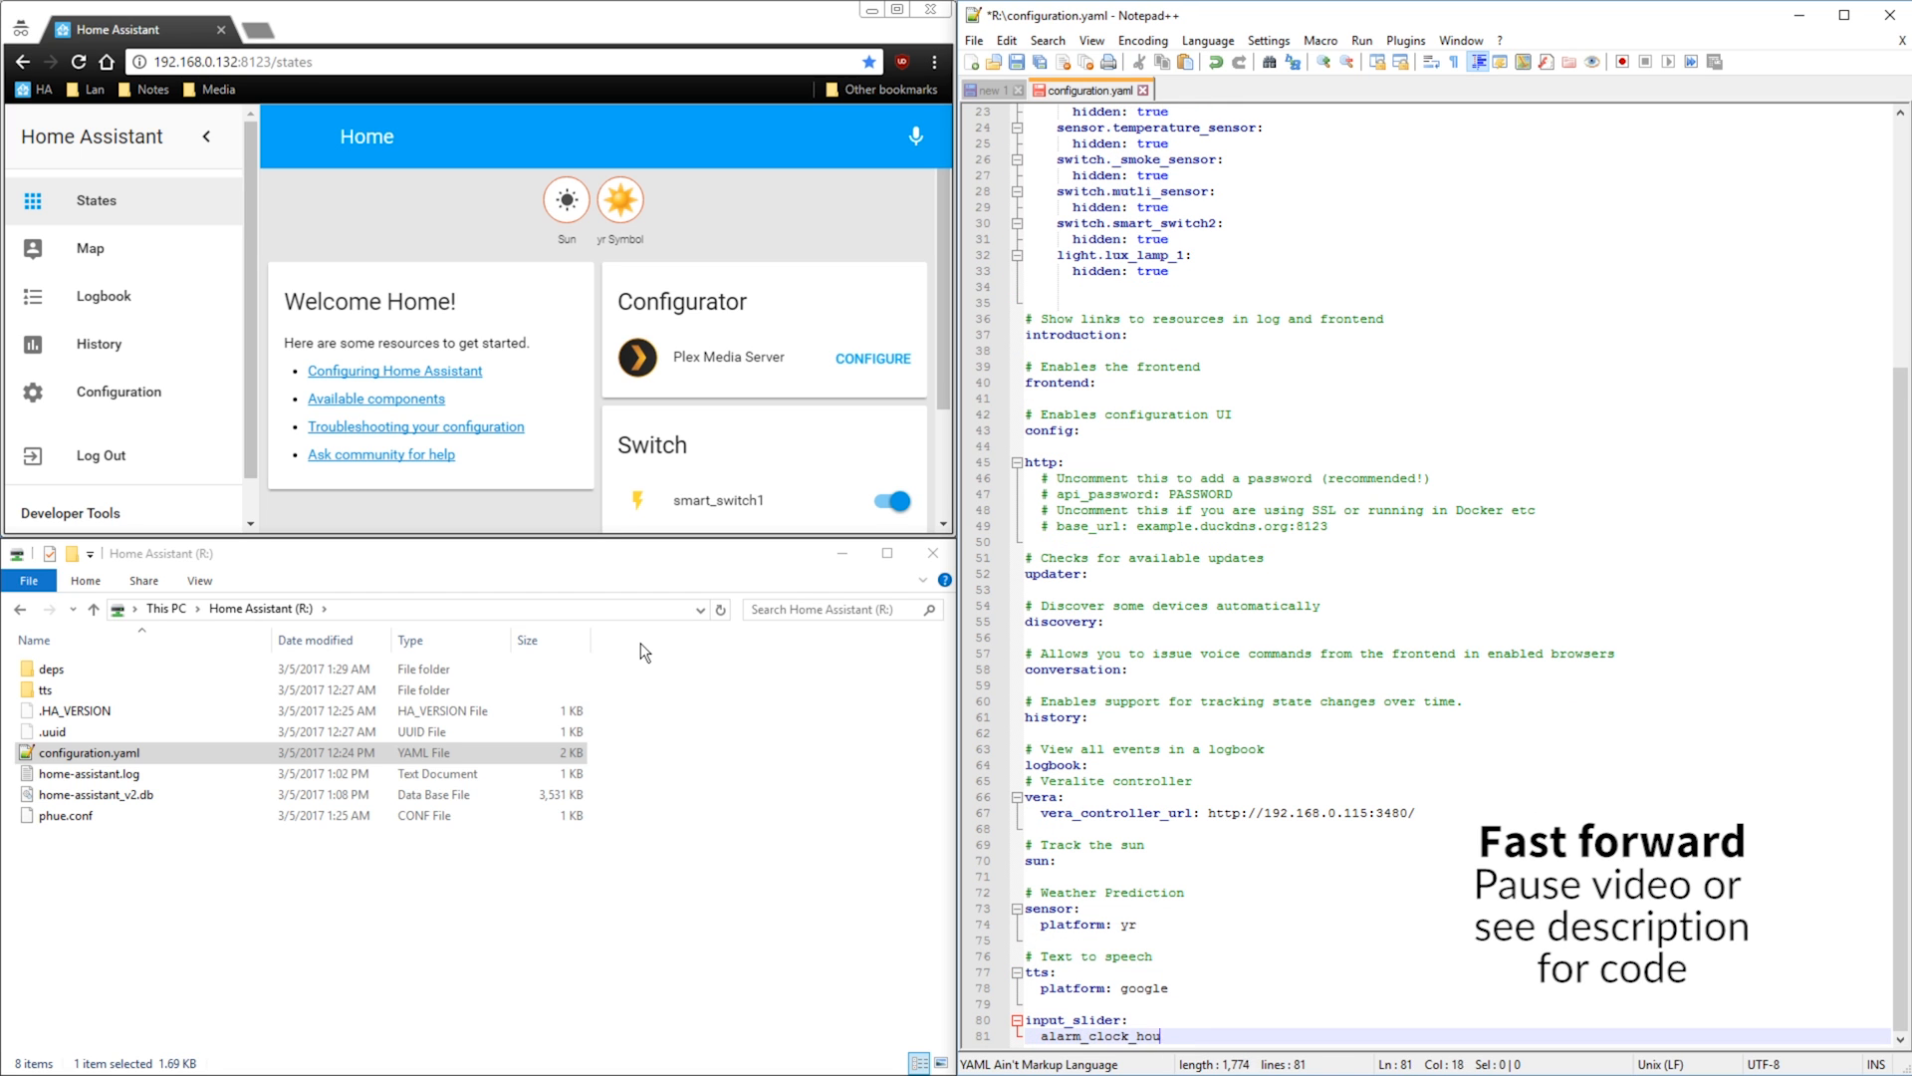
pyautogui.write('initial: 6')
pyautogui.write('max:')
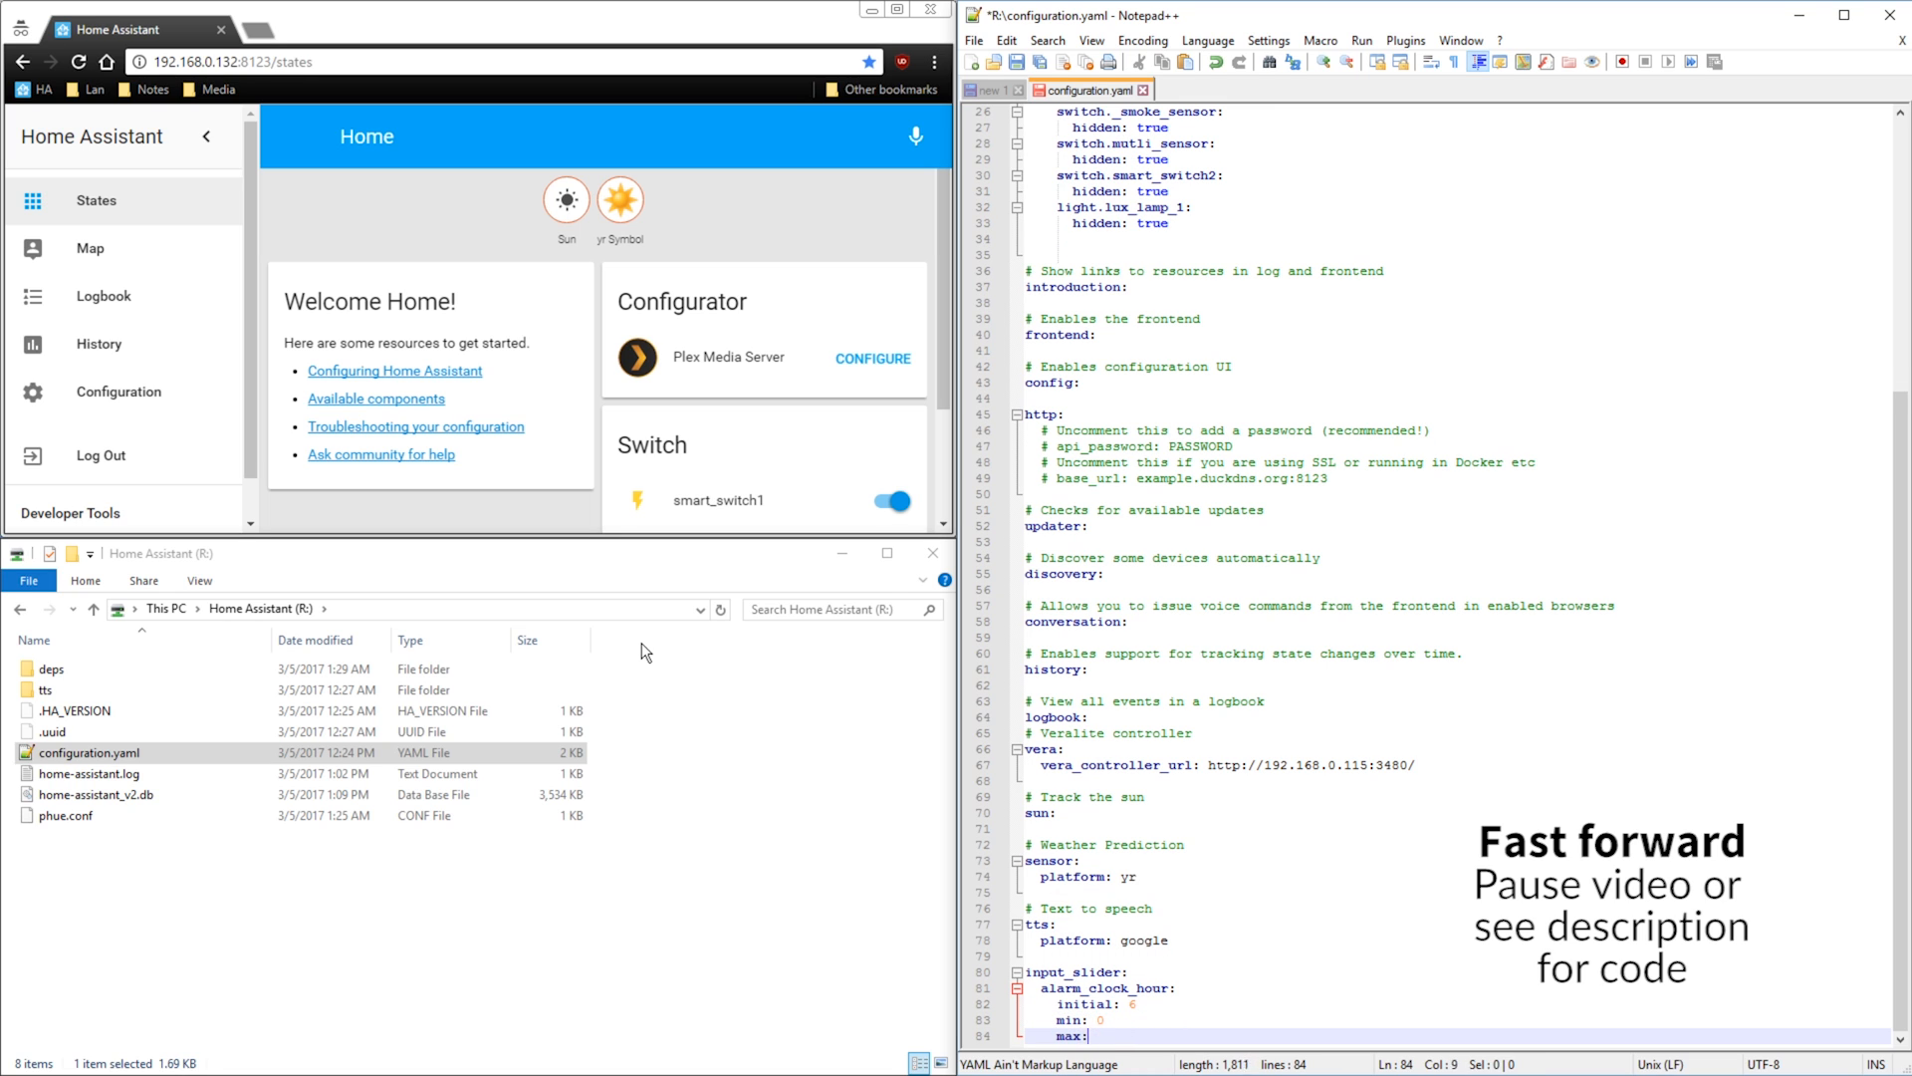
pyautogui.write('23')
pyautogui.write('alarm_clock_minute')
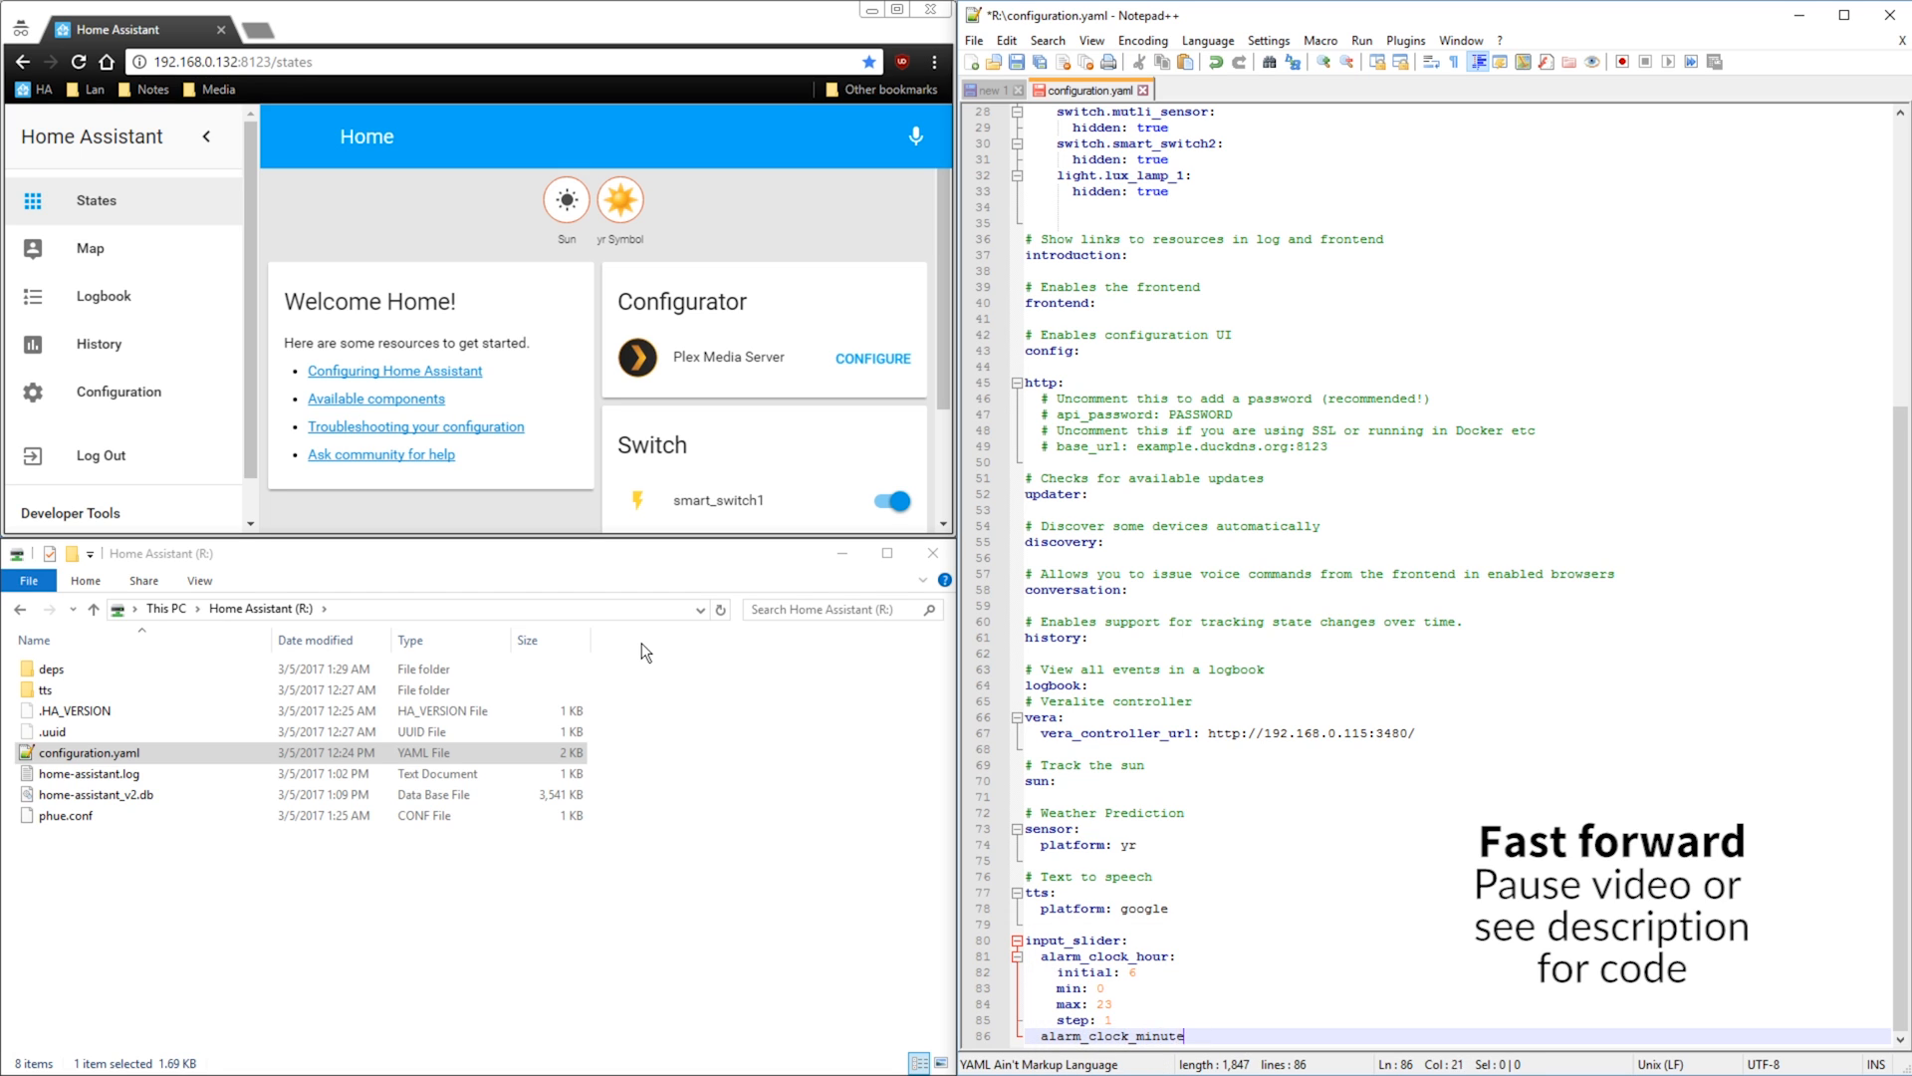
pyautogui.write('initial: 15')
pyautogui.write('step: 5')
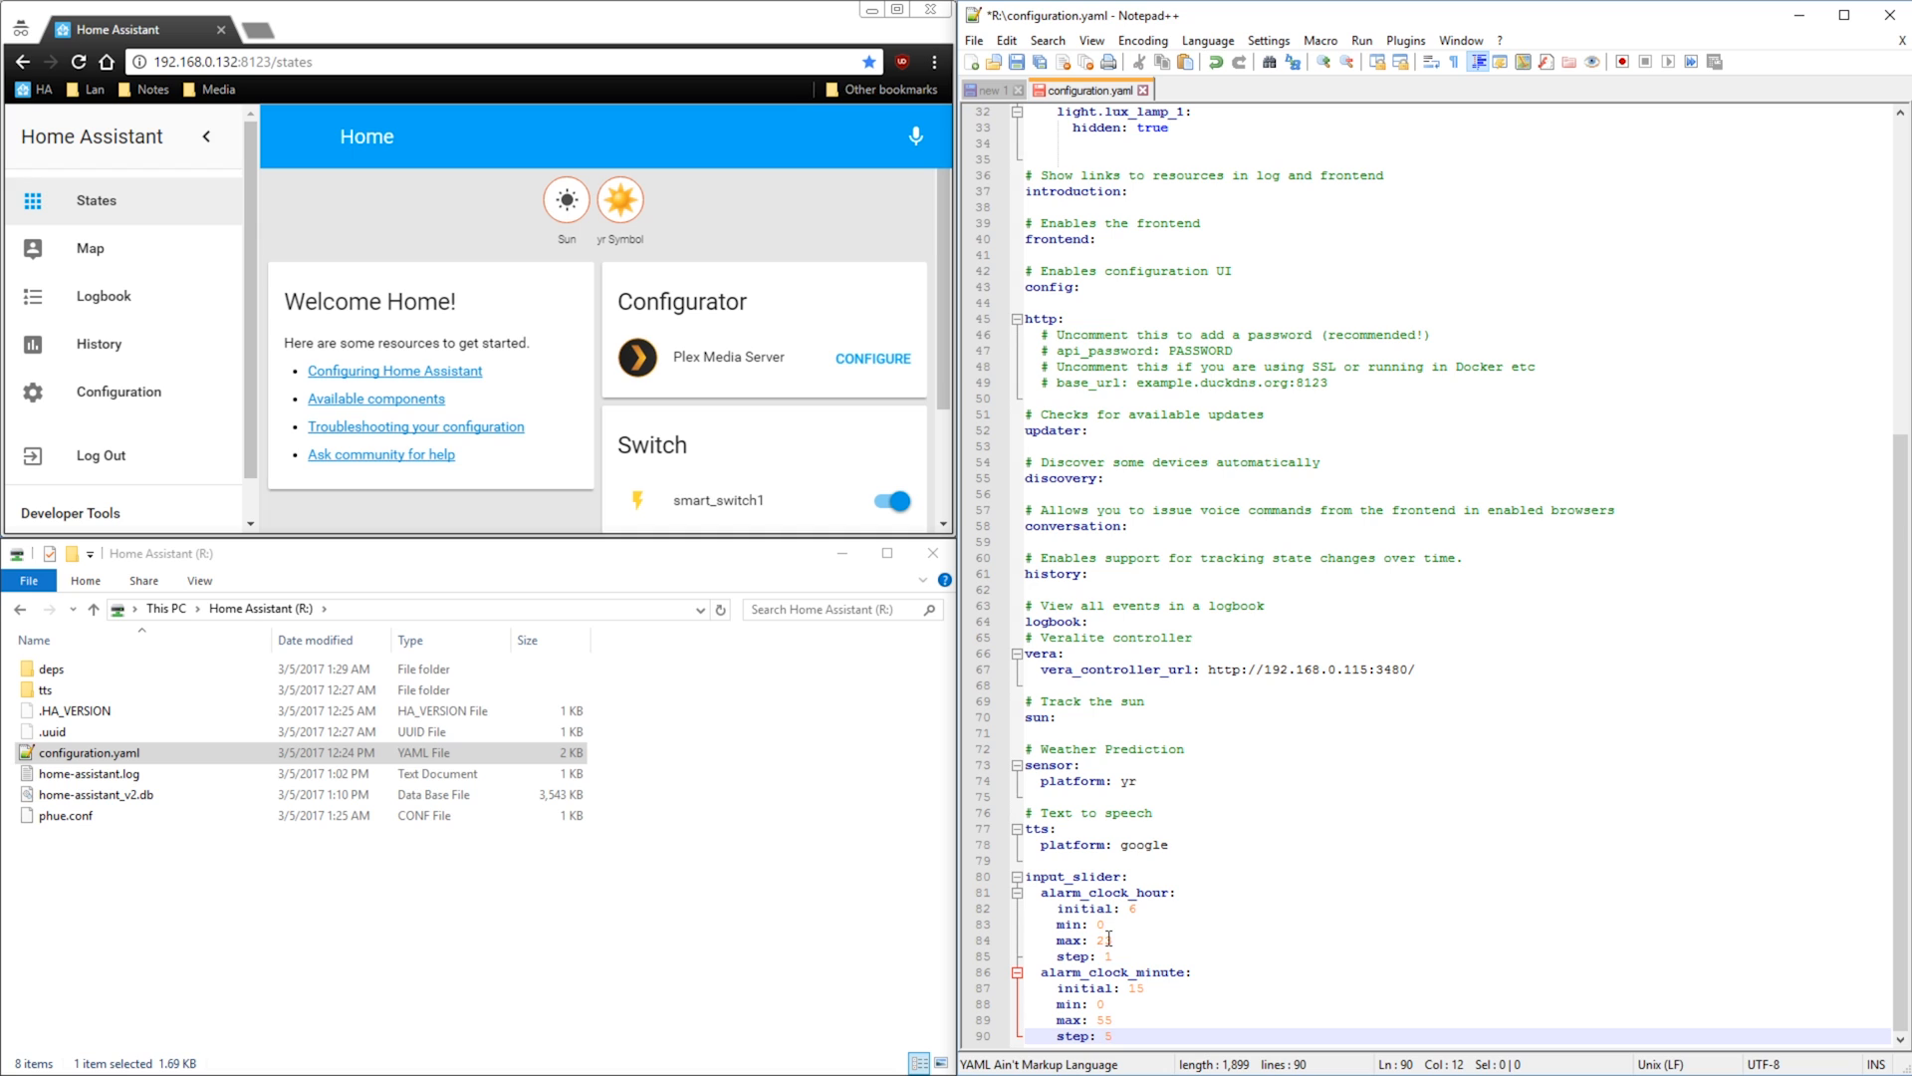
pyautogui.write('3')
pyautogui.write('initial:')
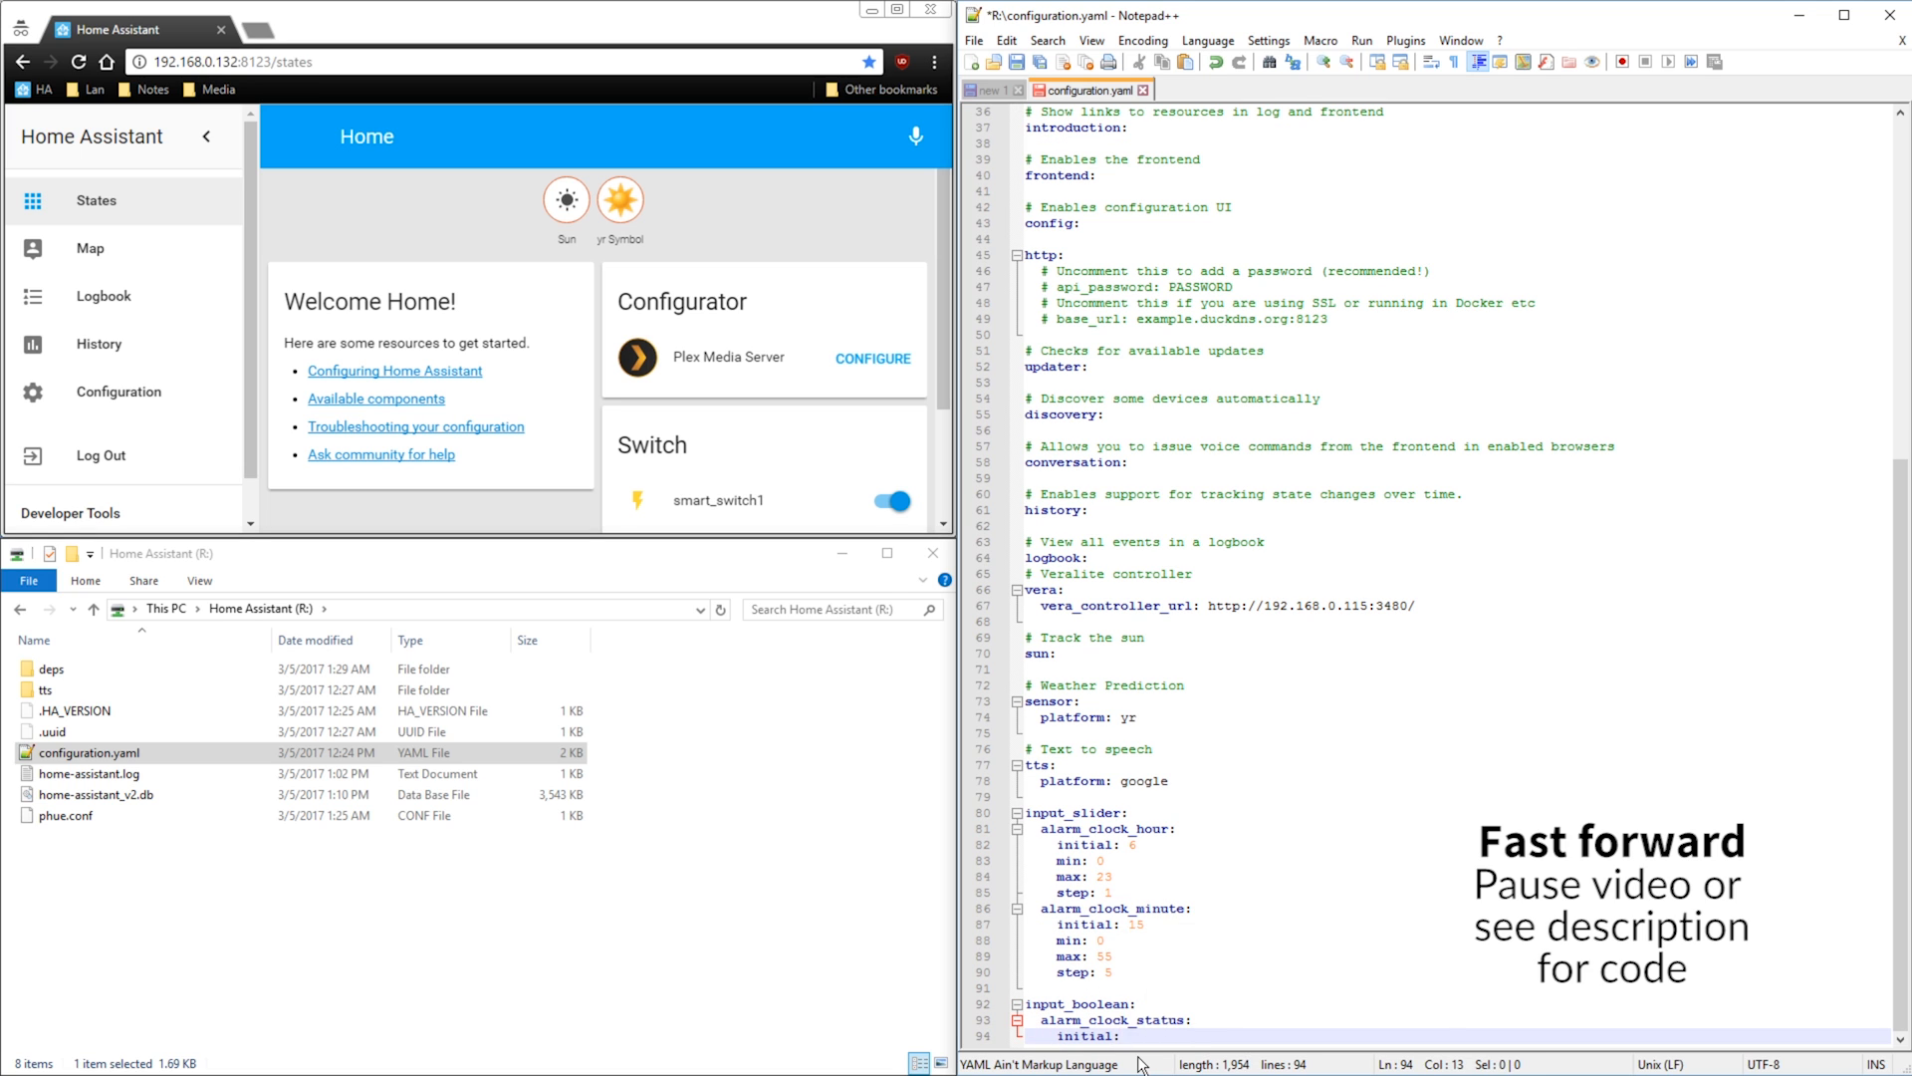
# Step: Add an input_boolean alarm_clock_status with initial: on
pyautogui.write('on')
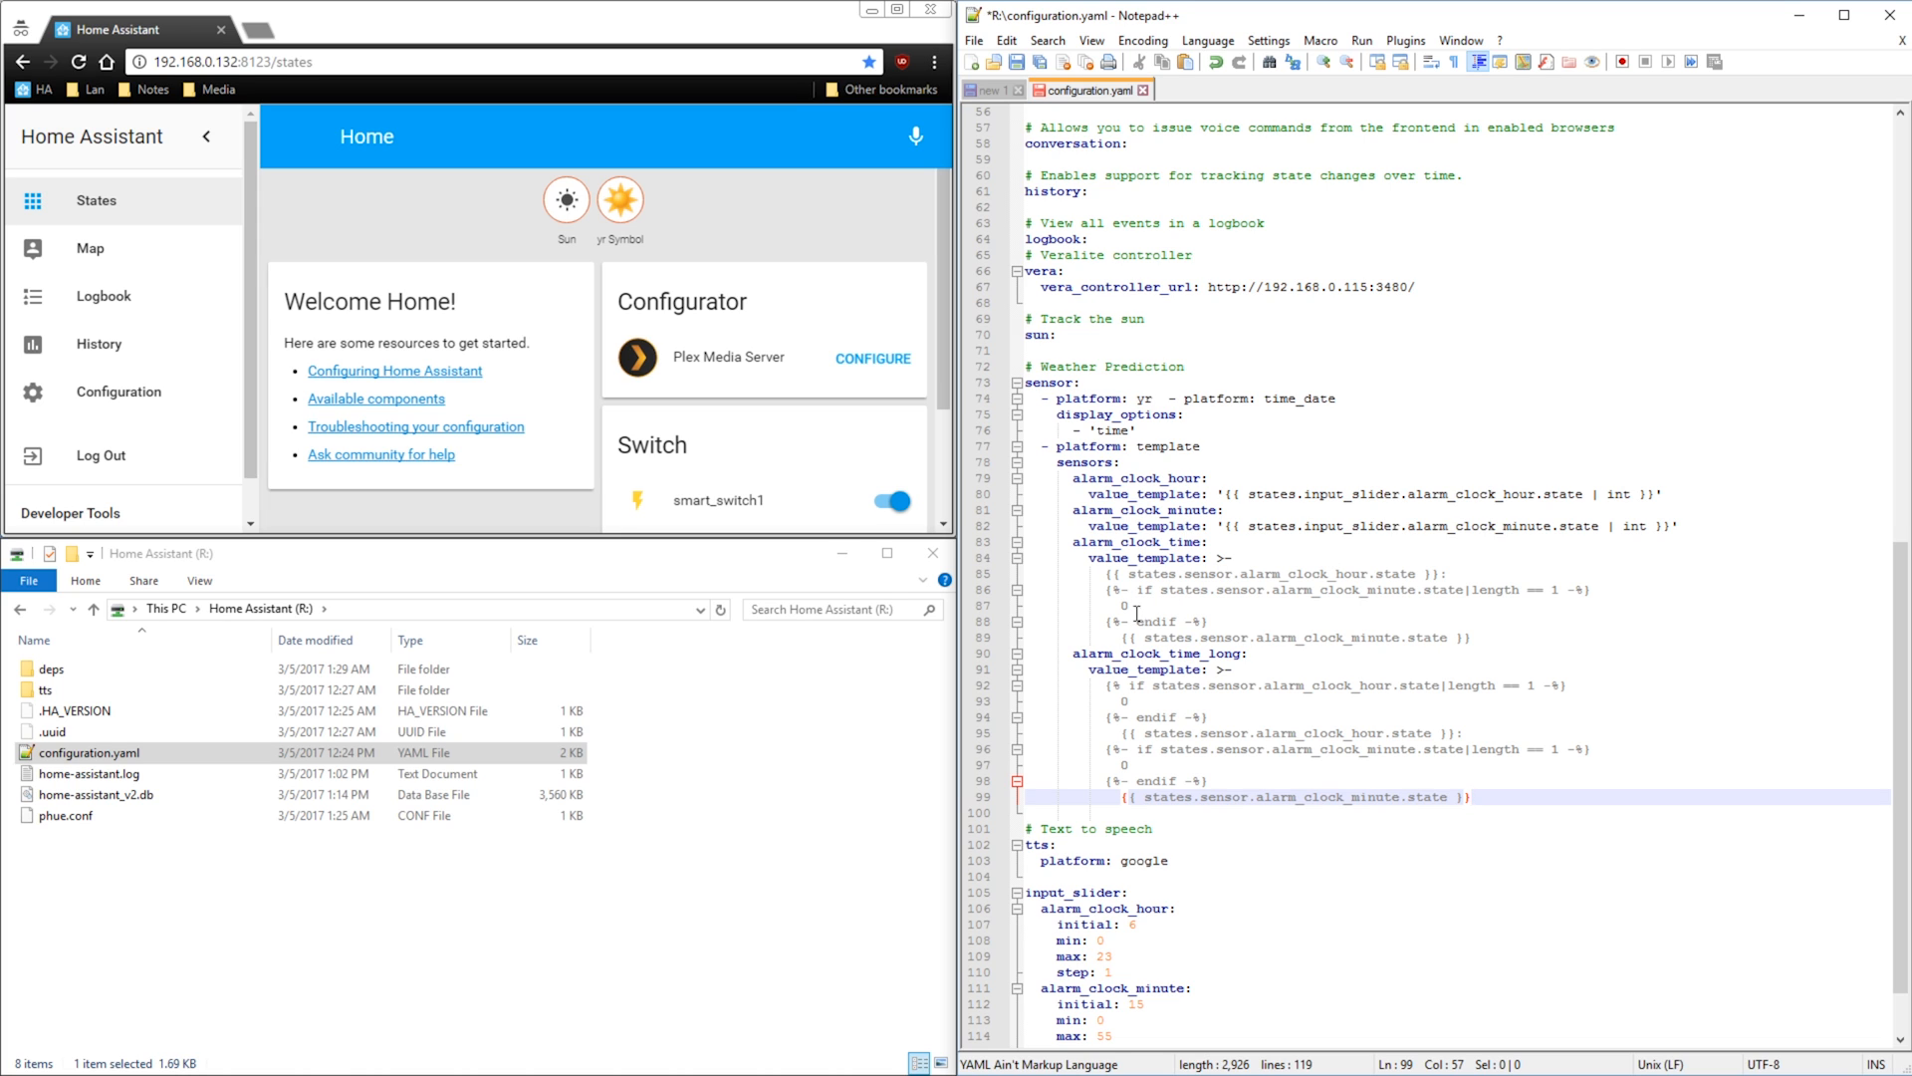
pyautogui.moveTo(1331, 651)
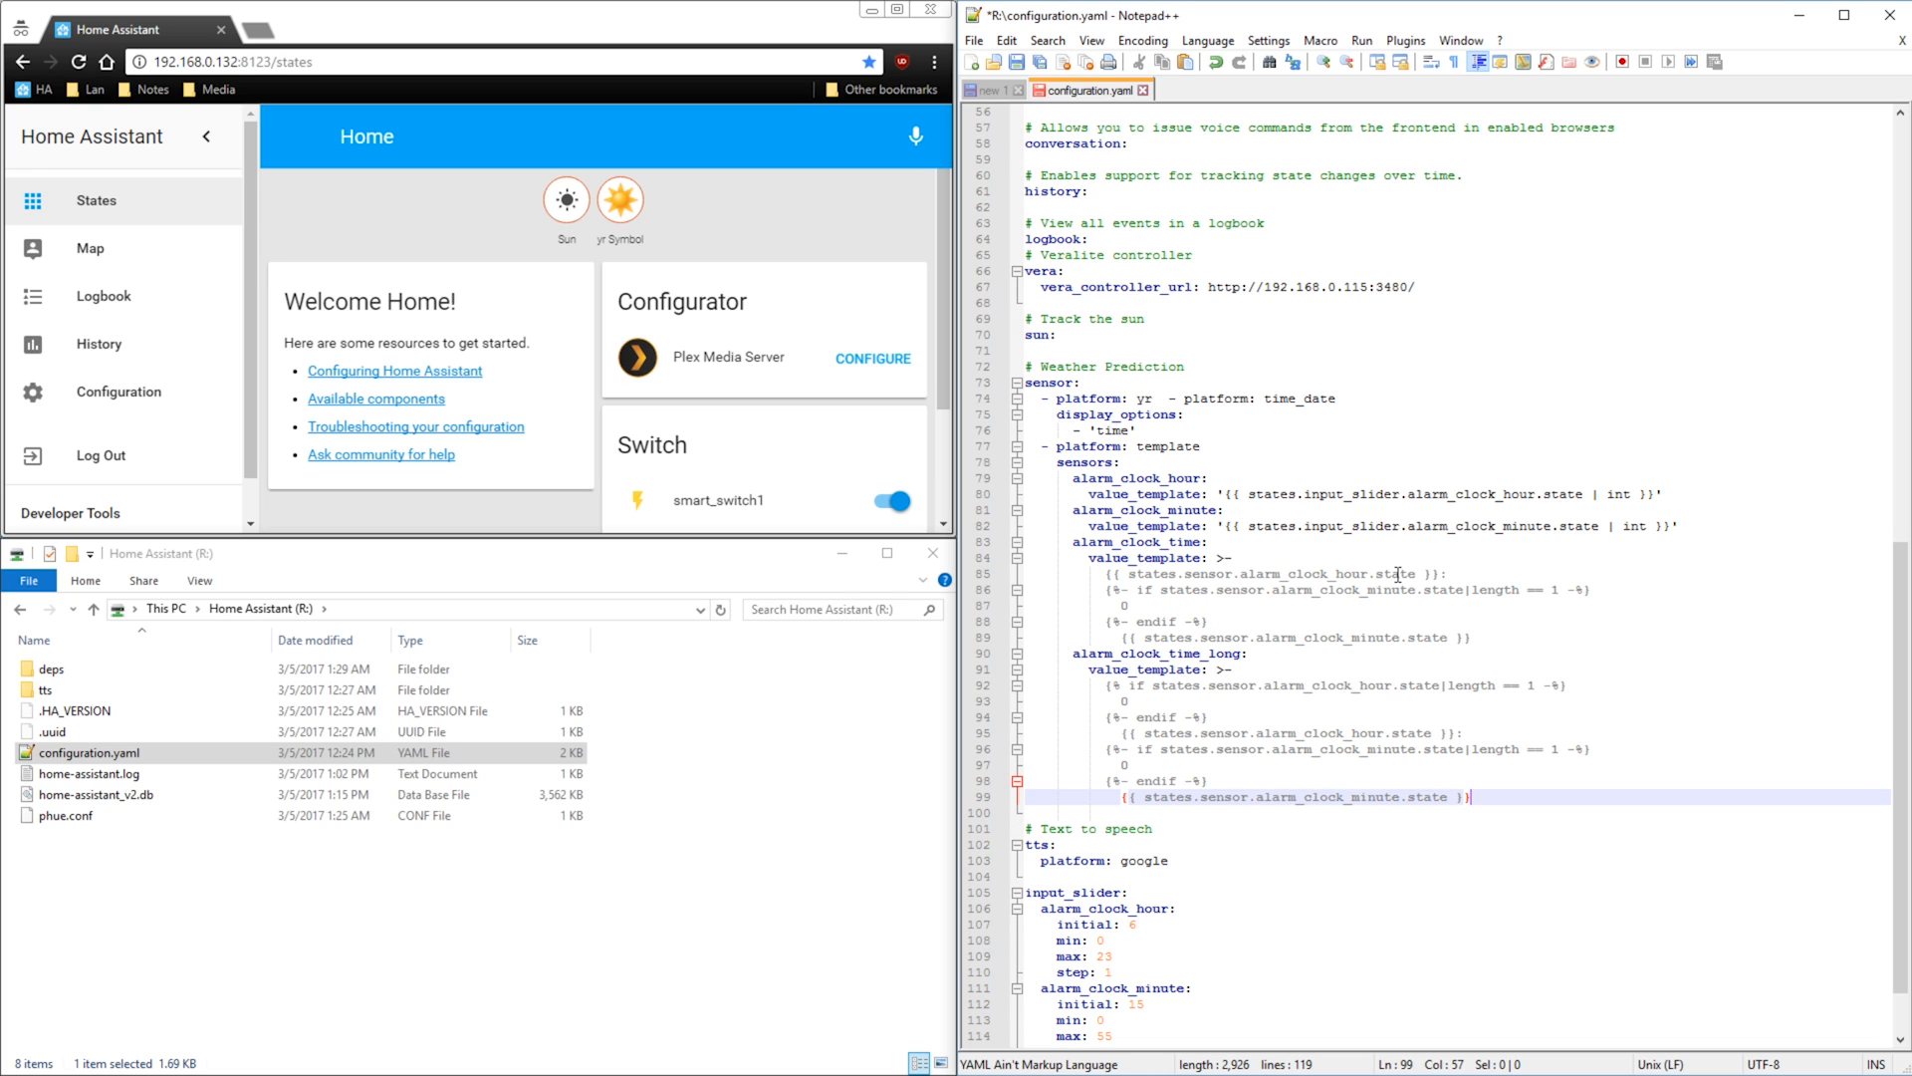
pyautogui.moveTo(1225, 729)
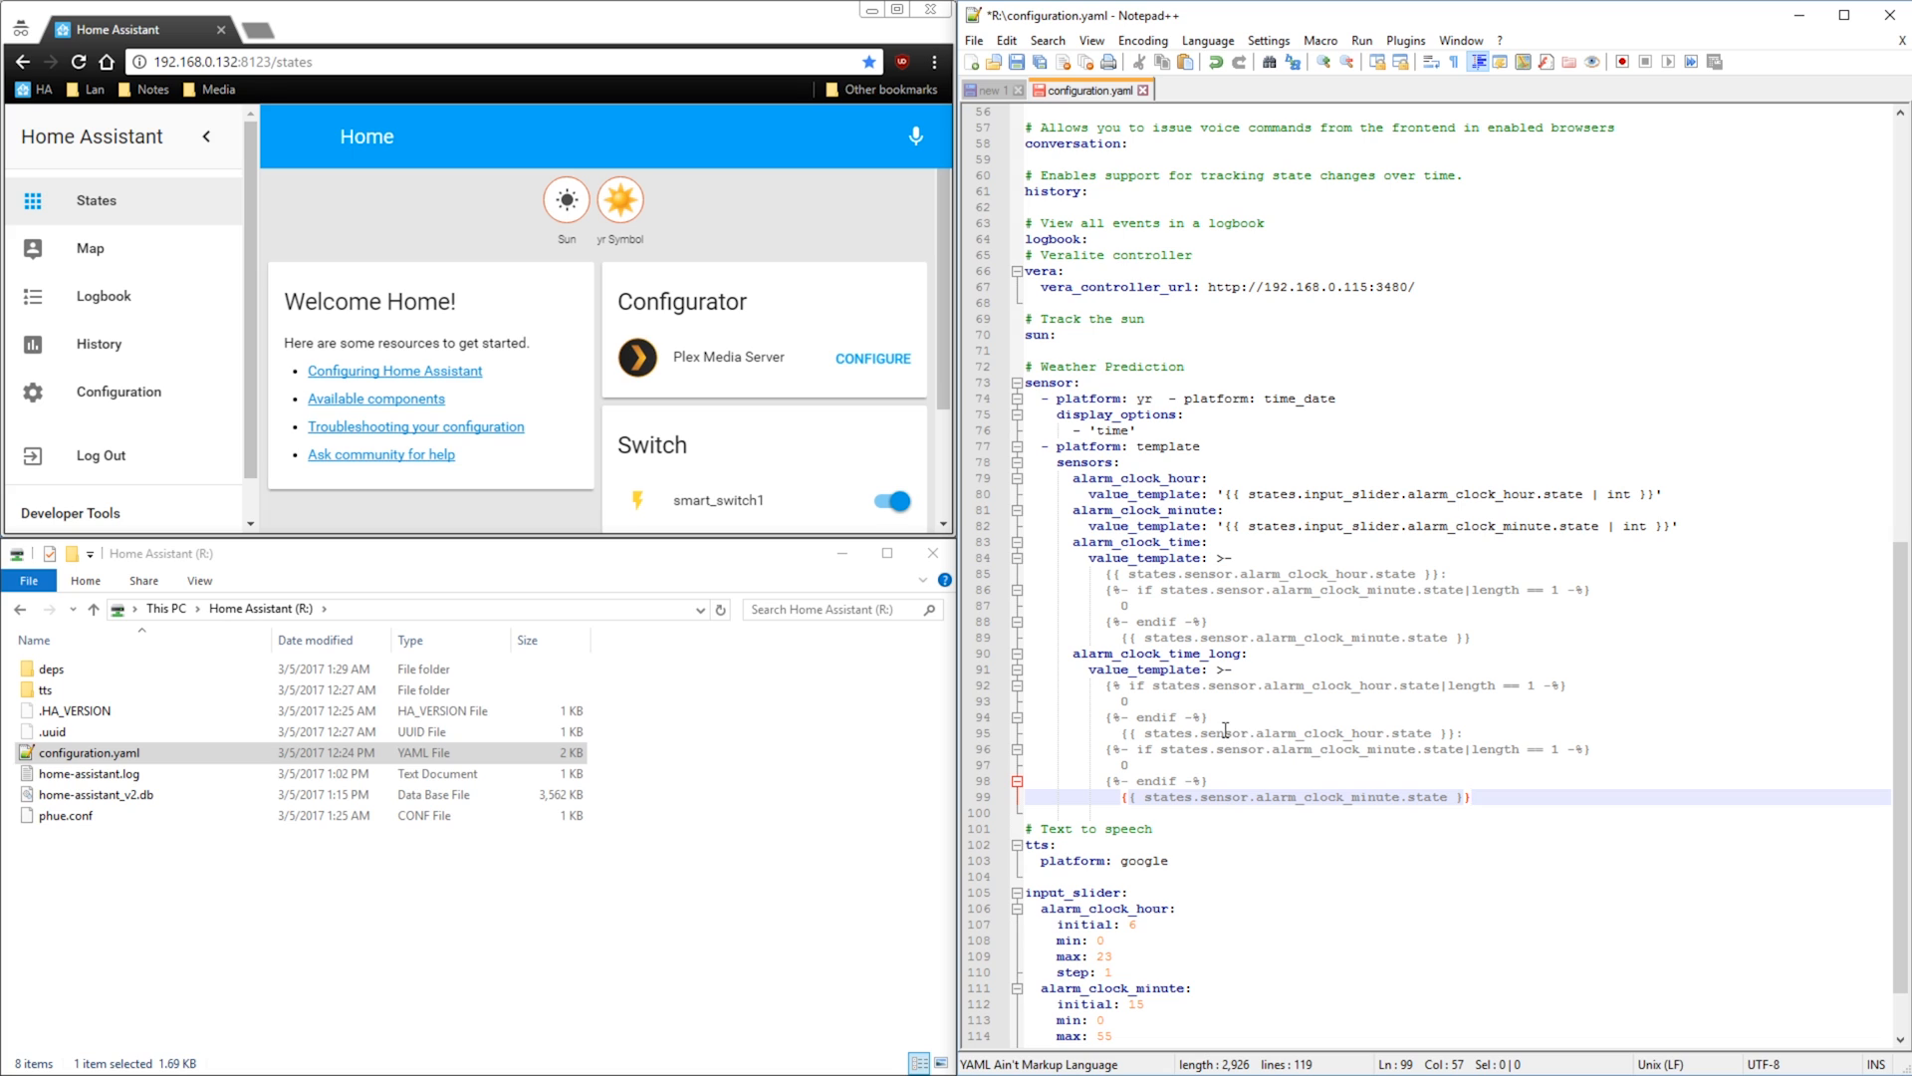
pyautogui.moveTo(1440, 749)
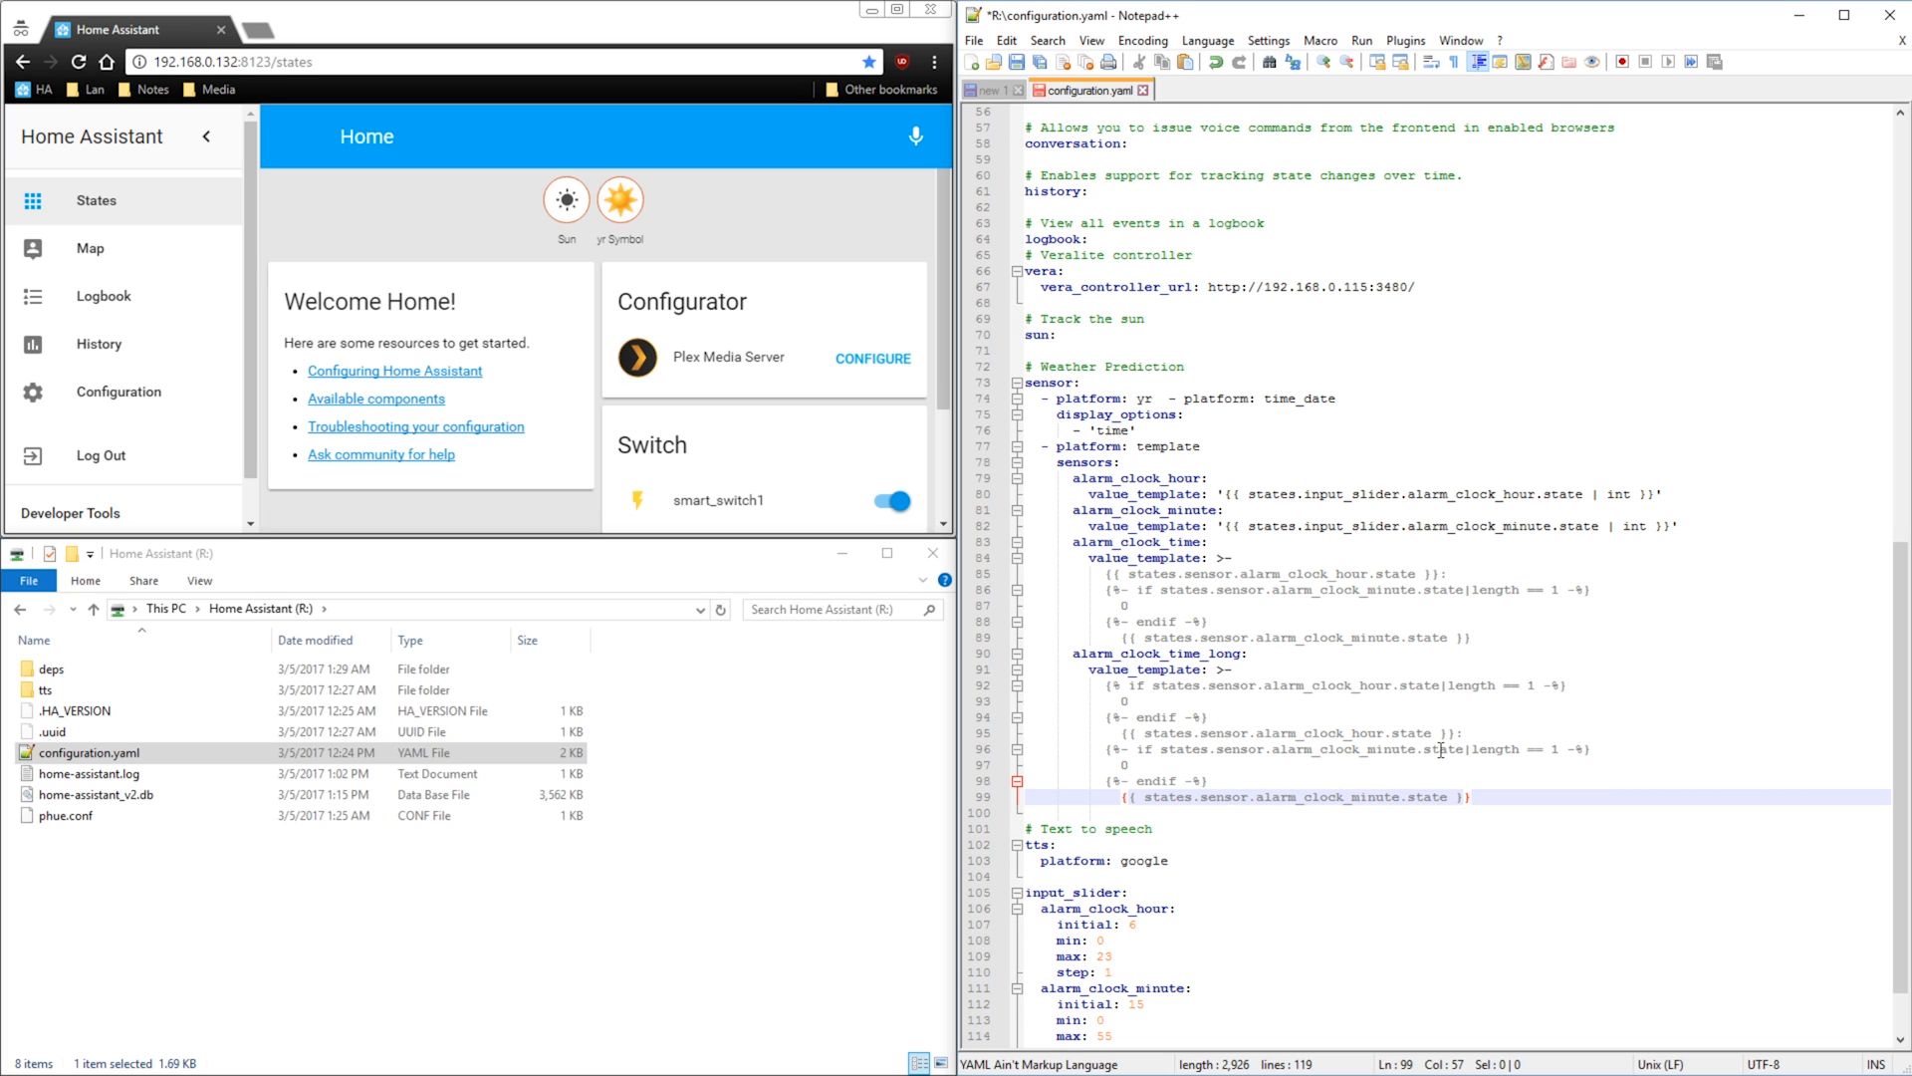
pyautogui.moveTo(1225, 716)
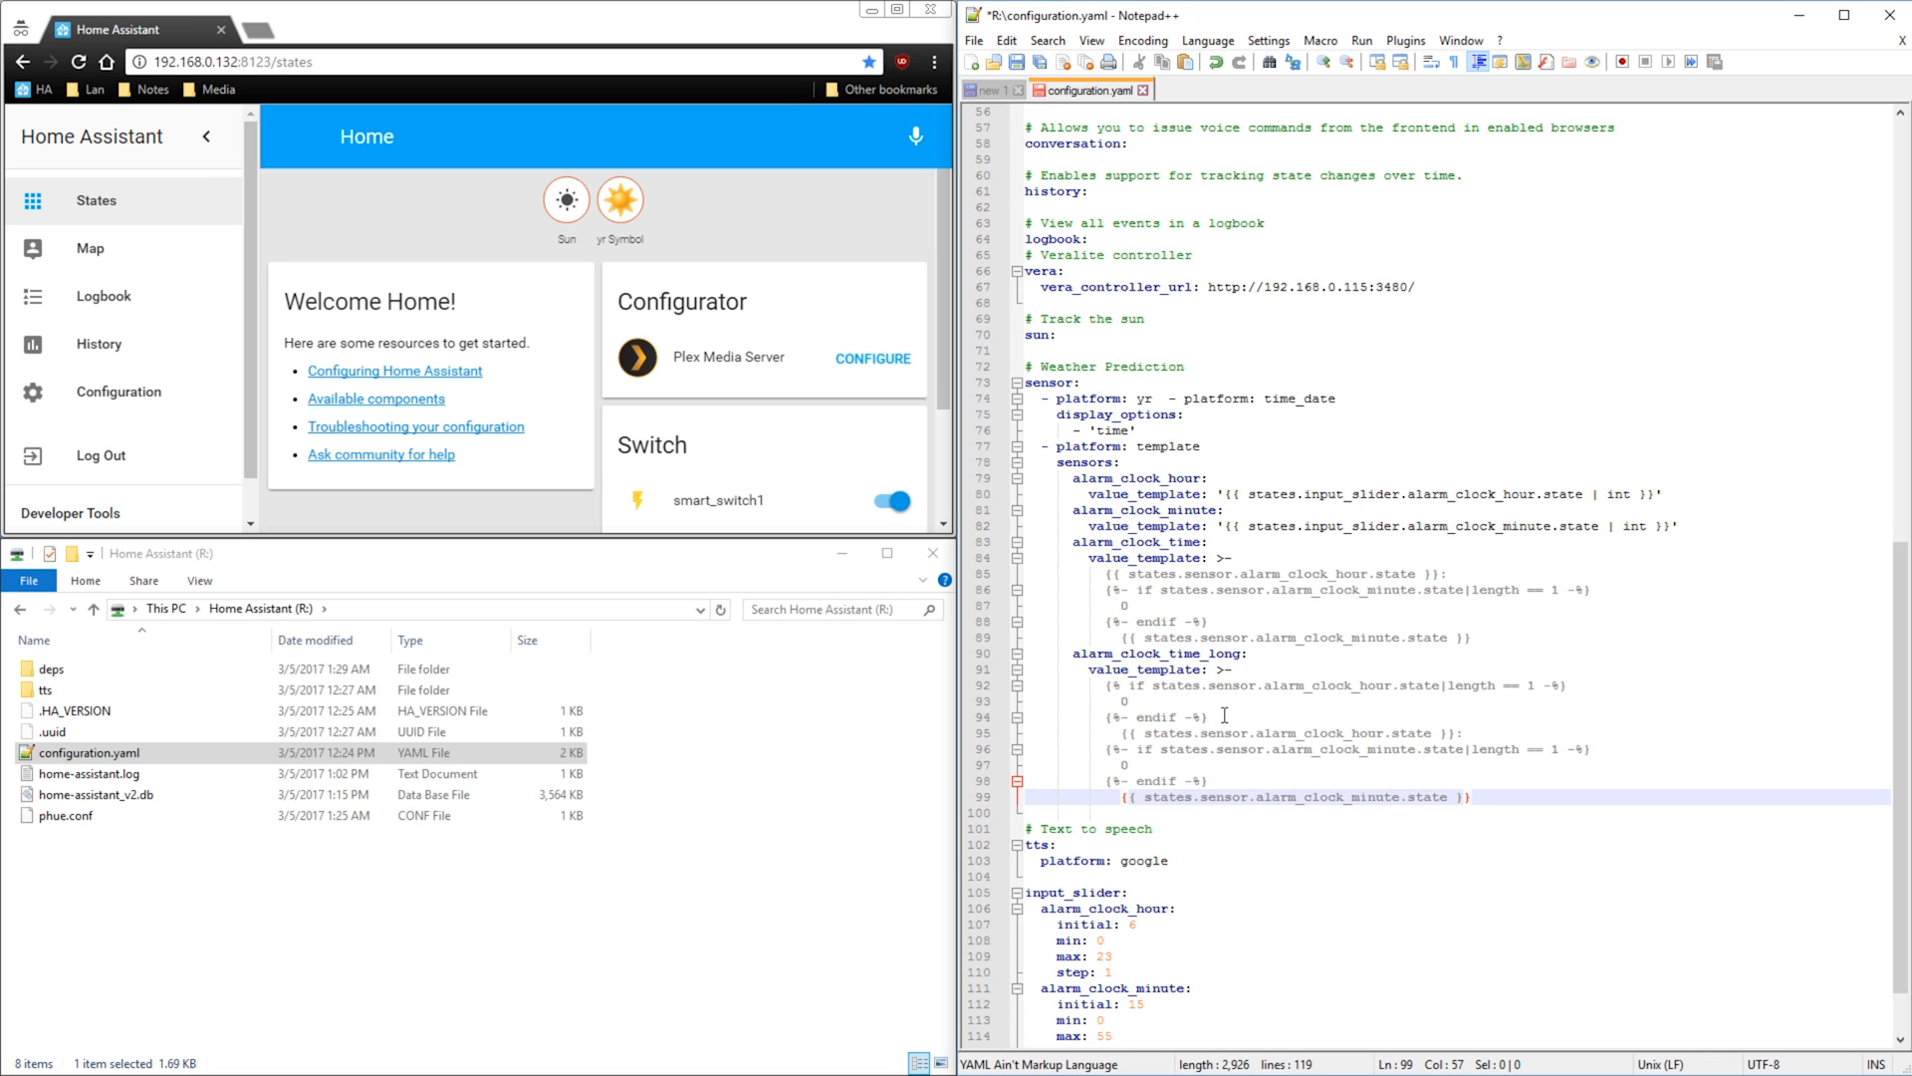
# Step: Add a group named 'Alarm Clock' with an entities list of the time sensor, sliders and toggle
pyautogui.scroll(-3)
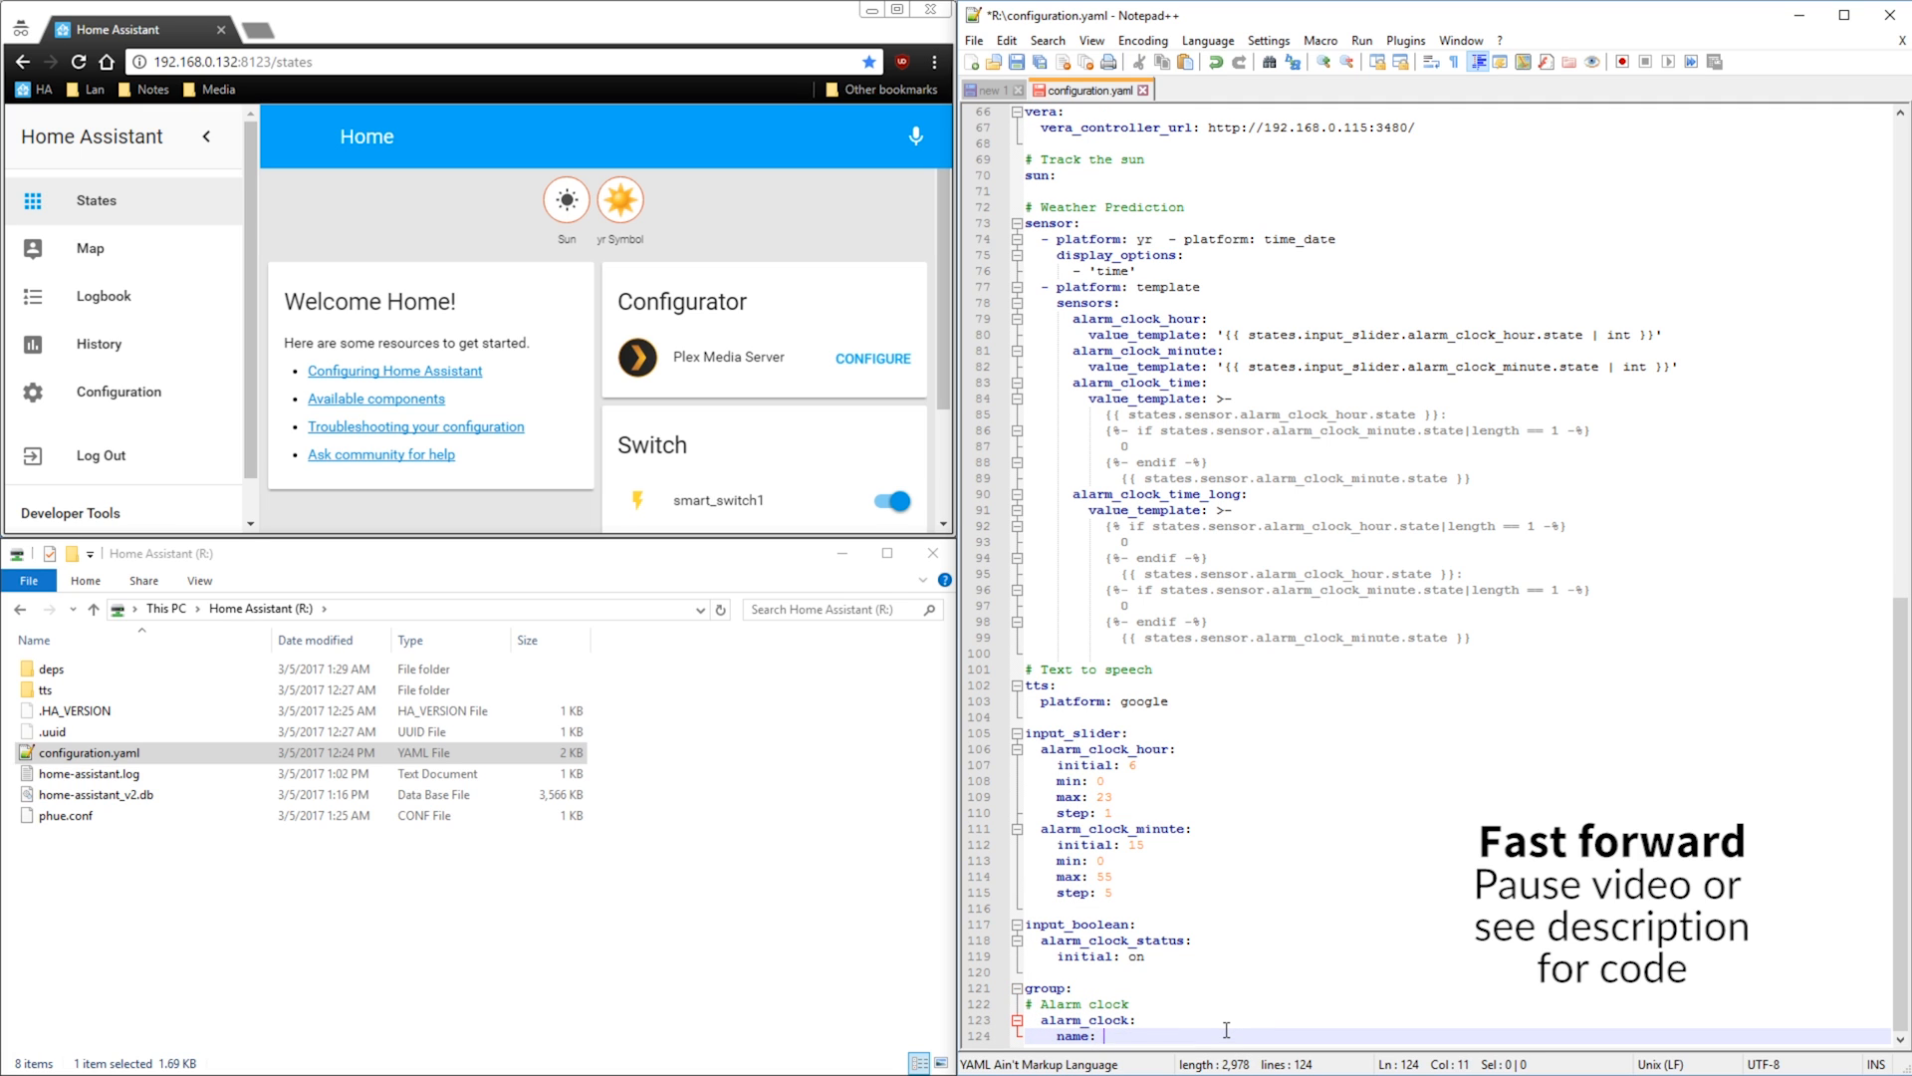
pyautogui.write("'Alarm Clock'")
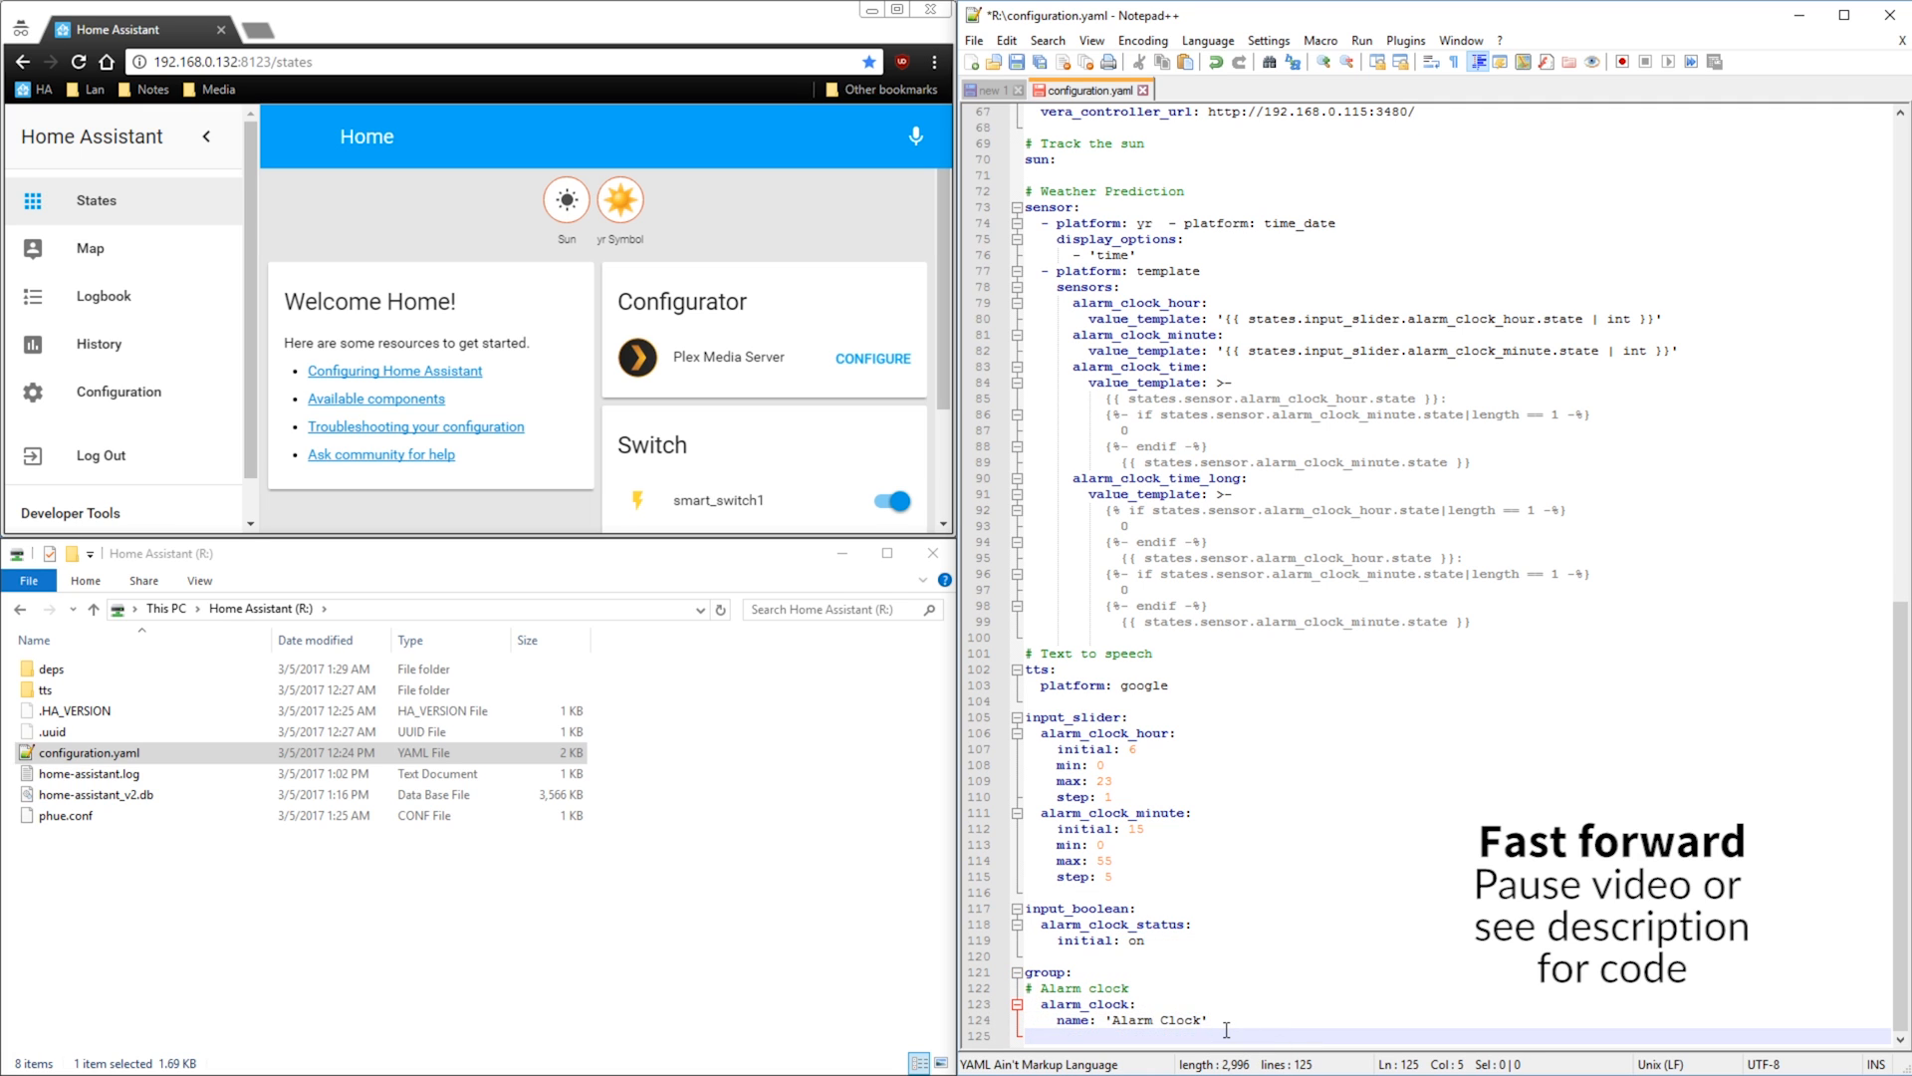
pyautogui.write('entities:')
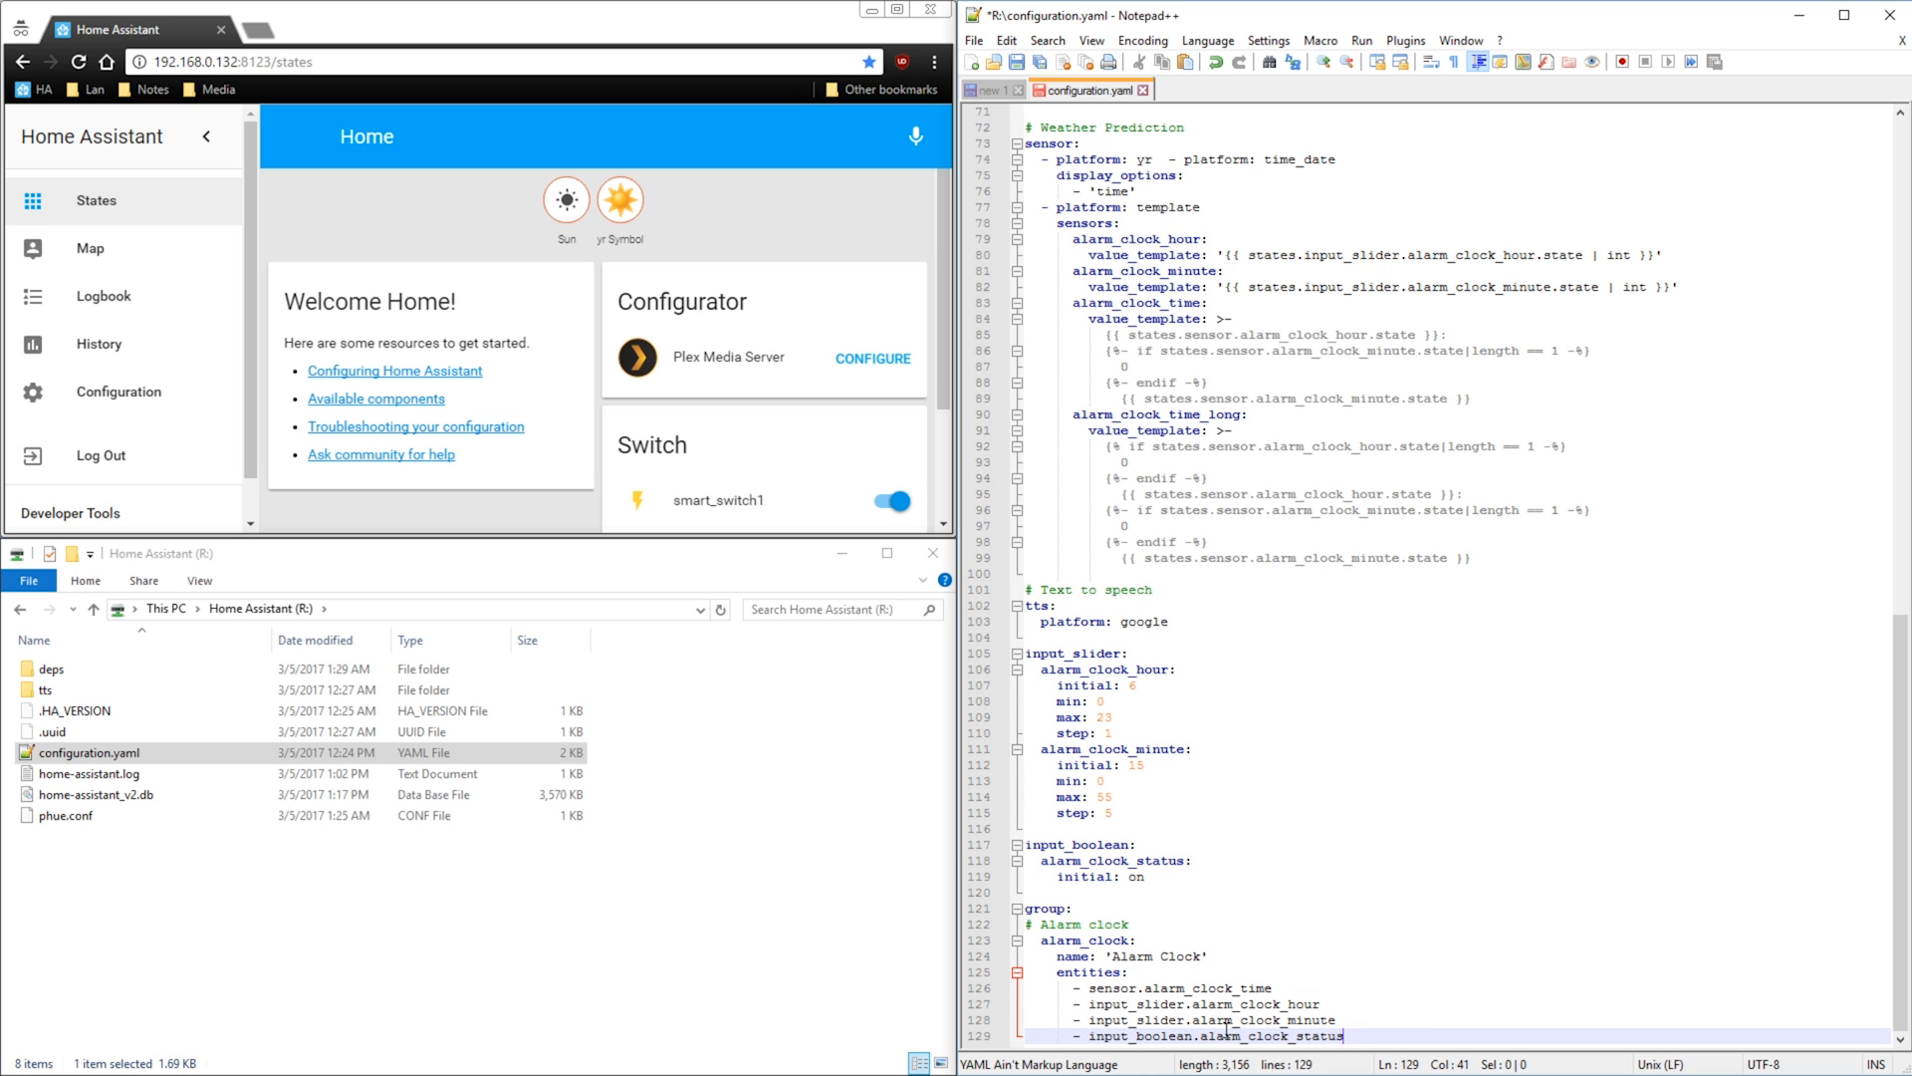
pyautogui.scroll(3)
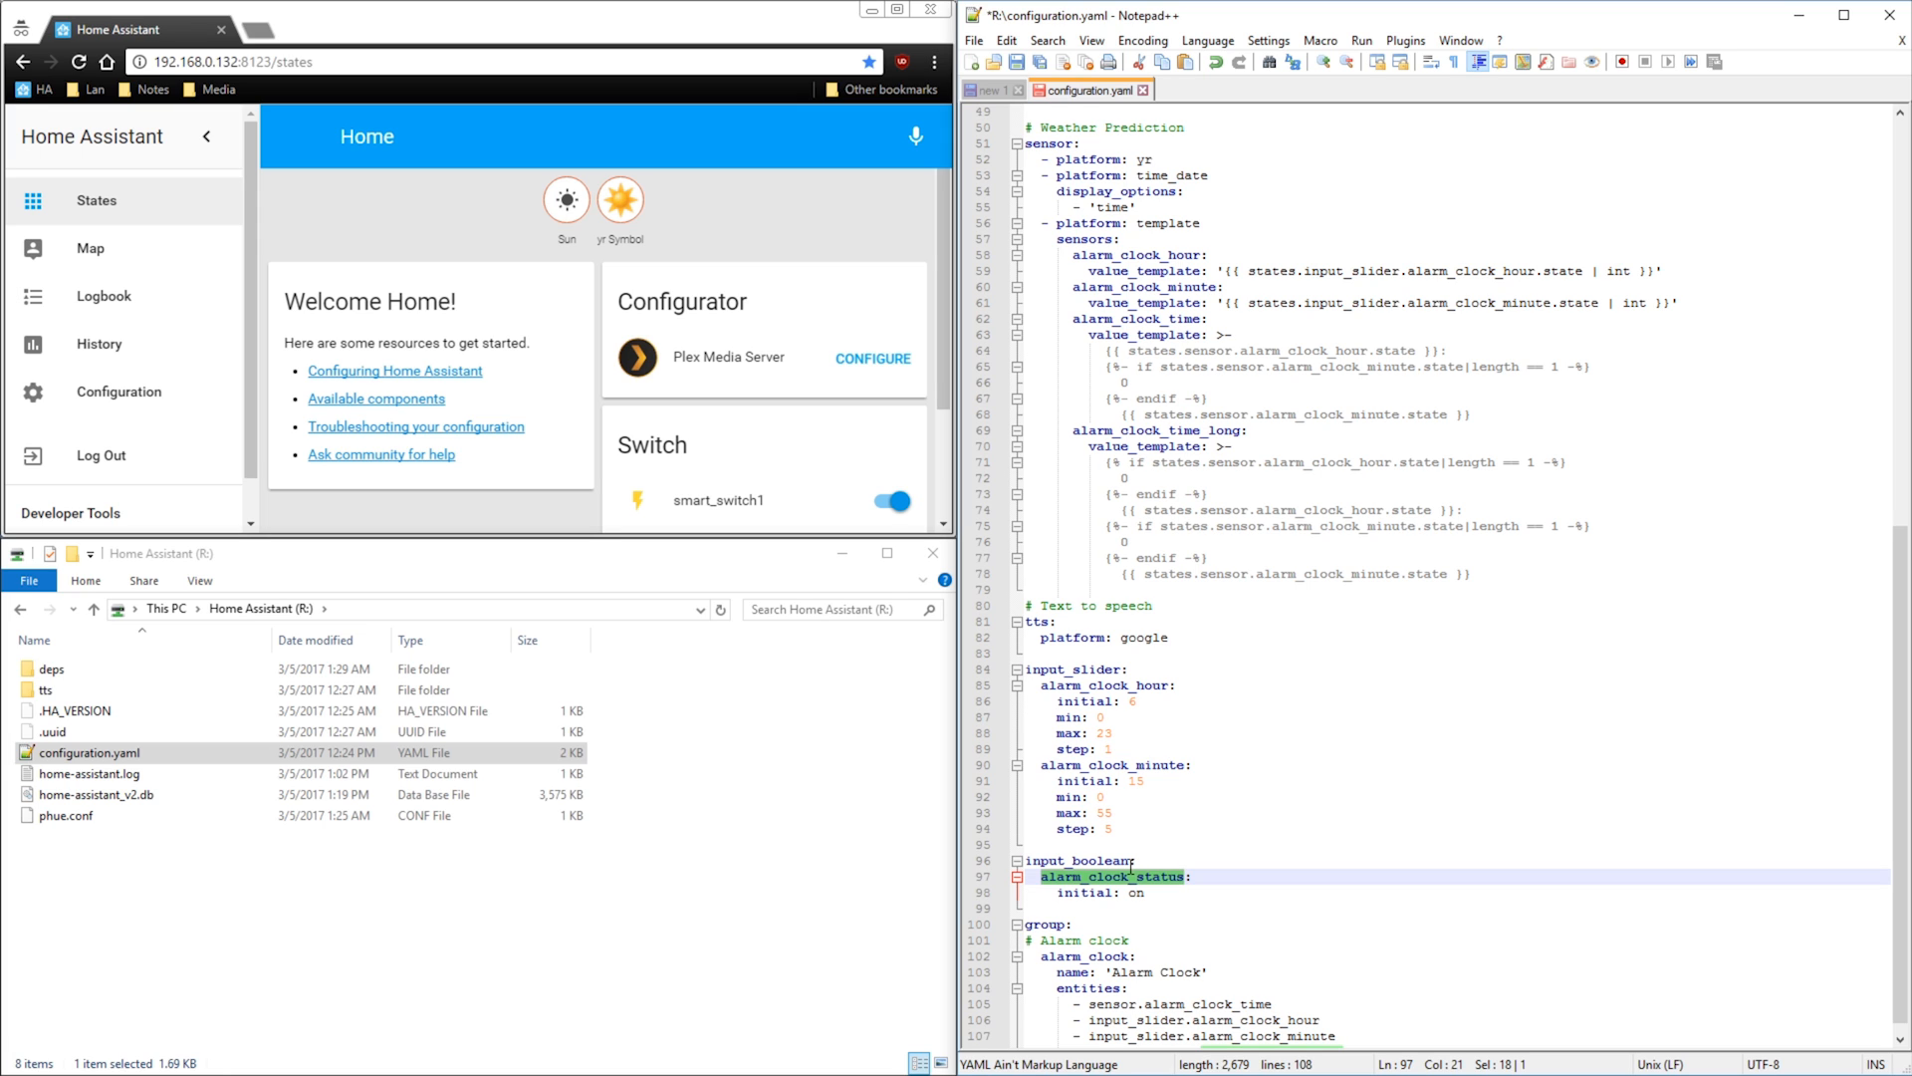
pyautogui.moveTo(1118, 861)
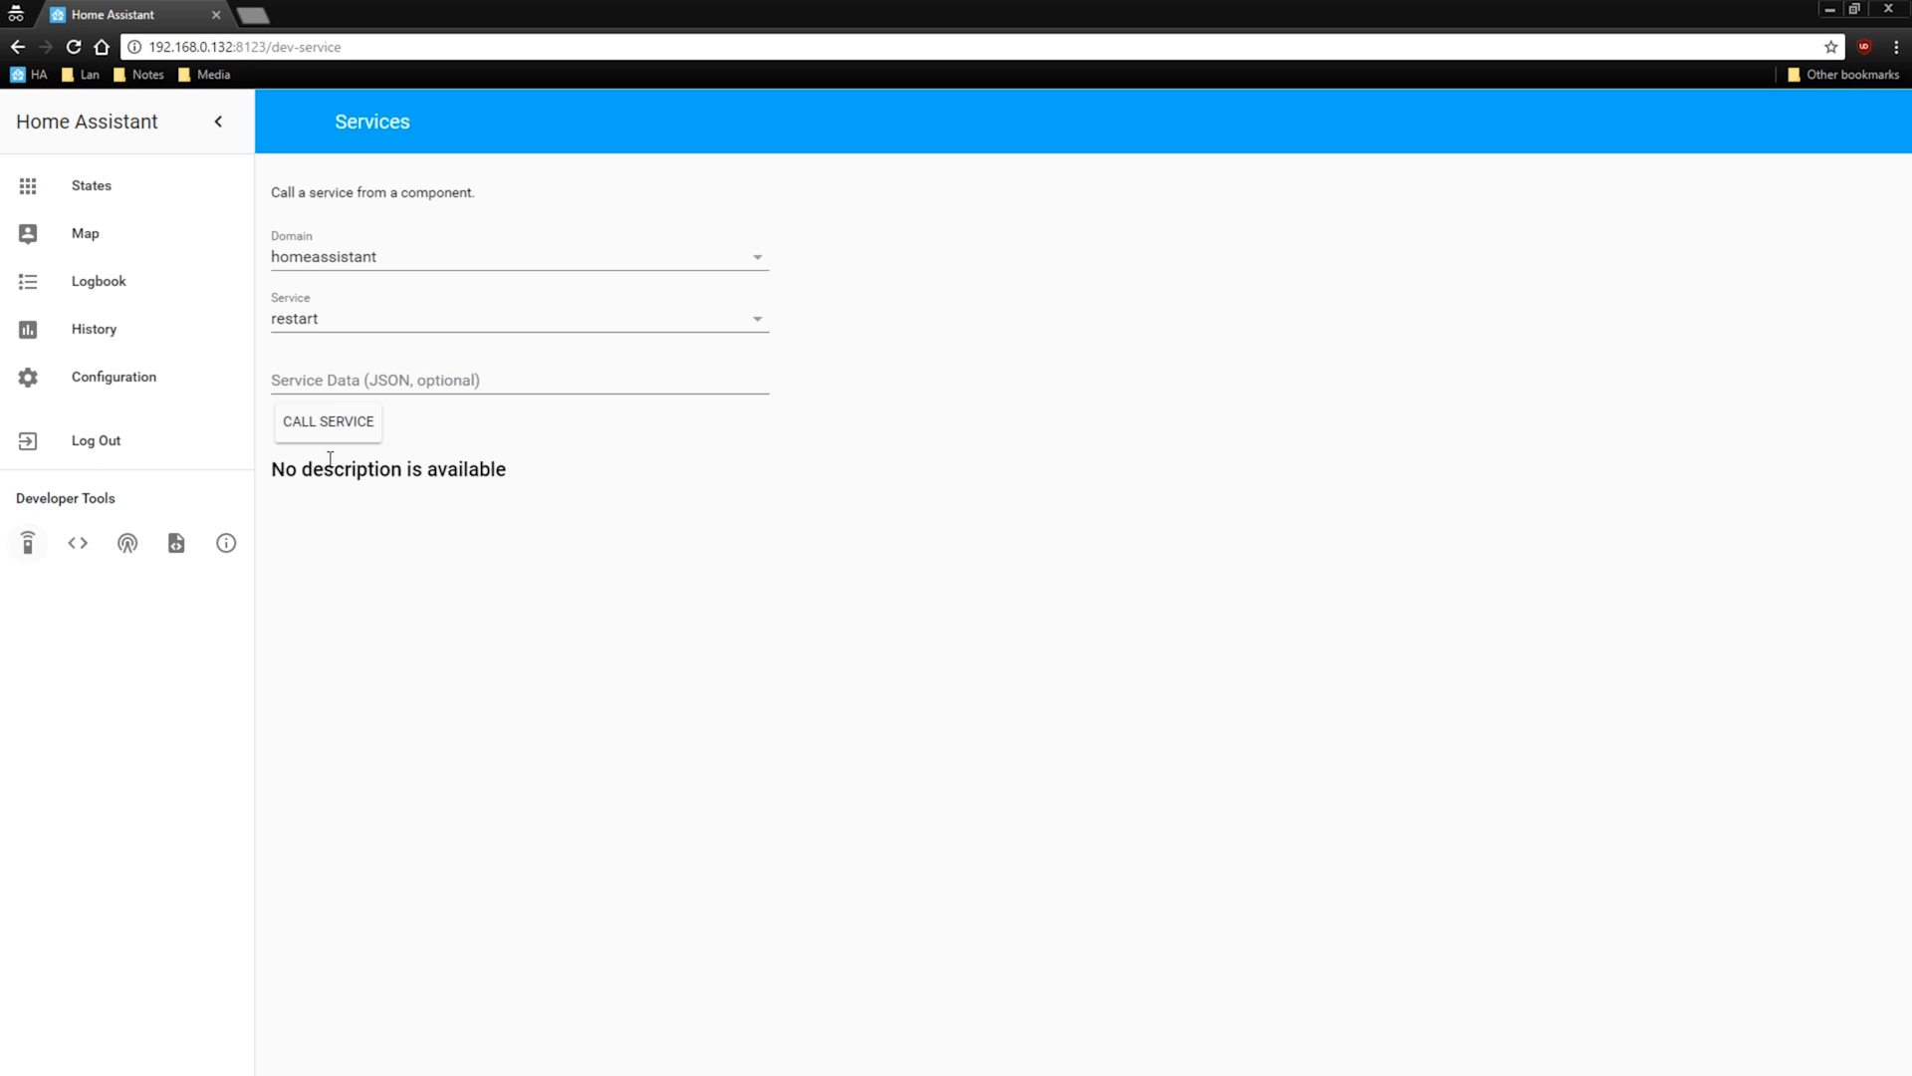
# Step: Restart Home Assistant, set the alarm minutes to 25 and turn the alarm clock status off
pyautogui.click(90, 185)
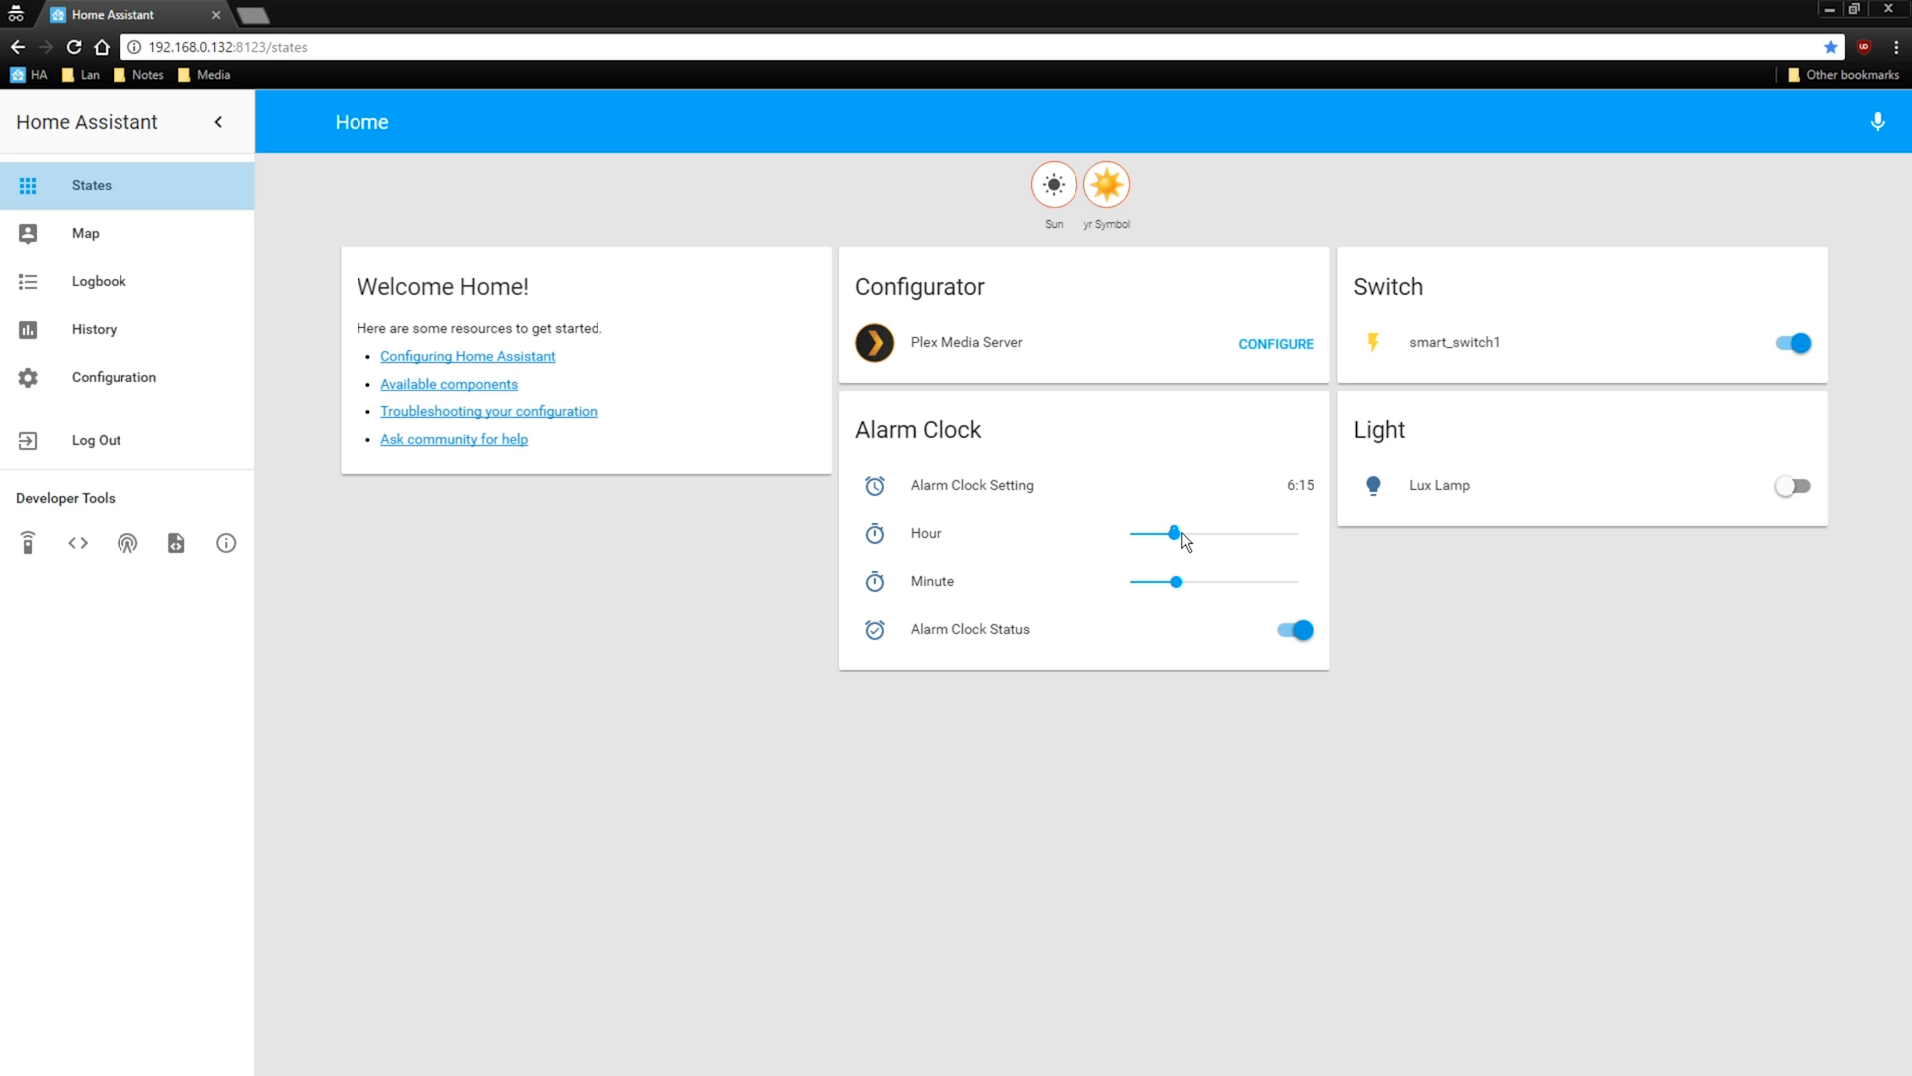
pyautogui.moveTo(1184, 600)
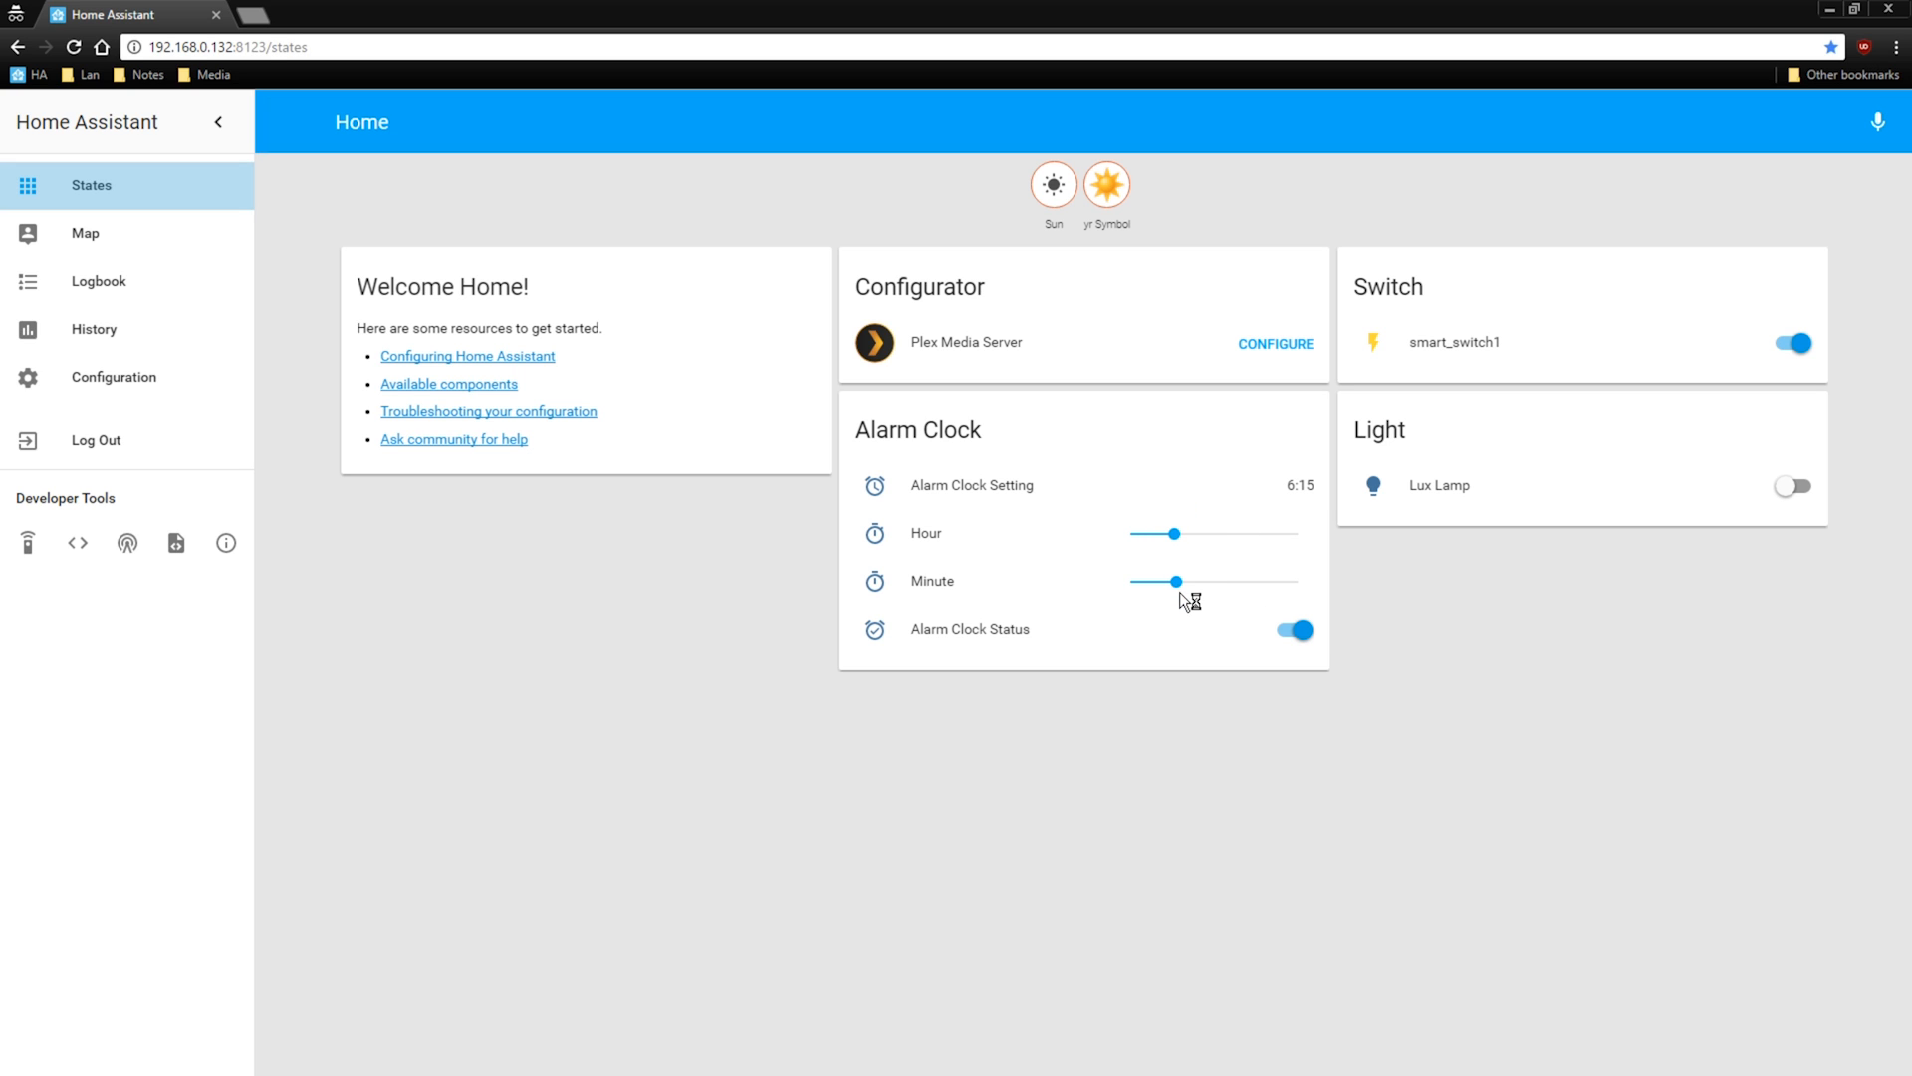
pyautogui.click(1295, 630)
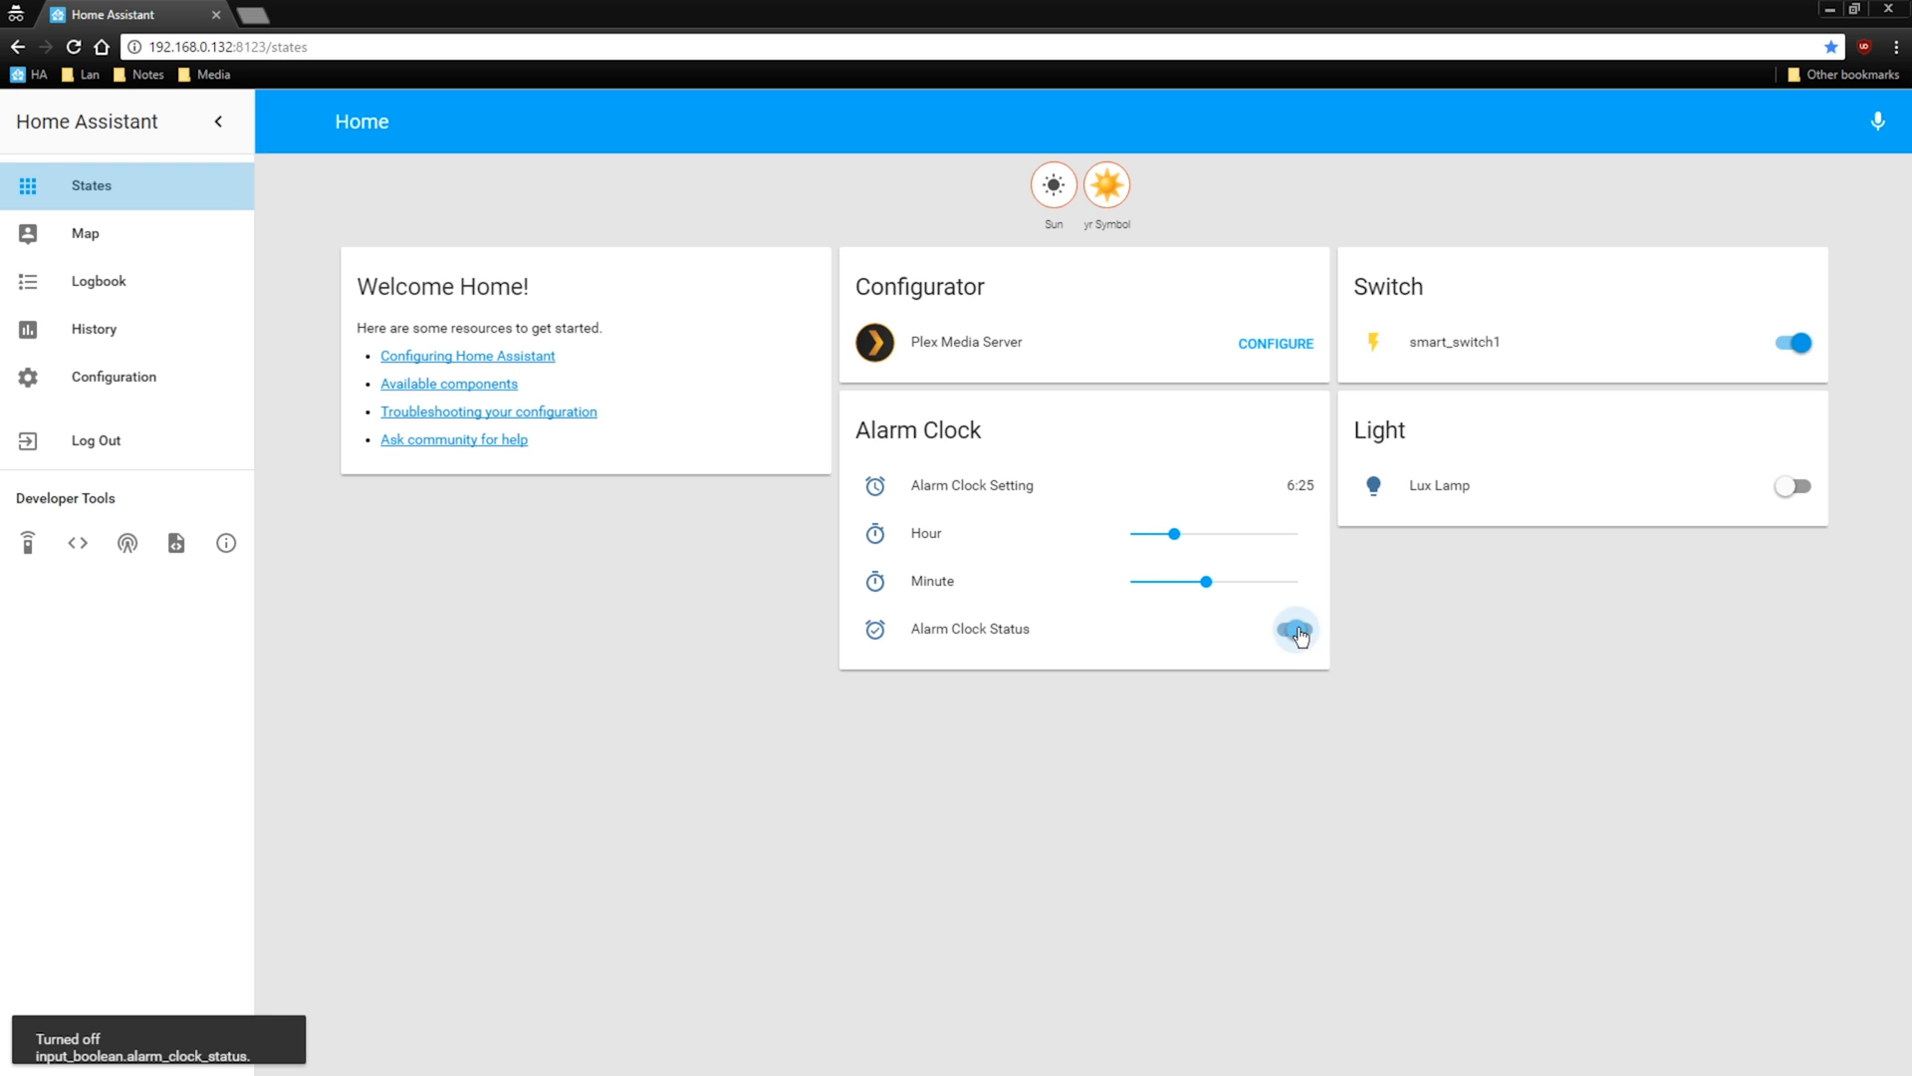
pyautogui.click(1295, 629)
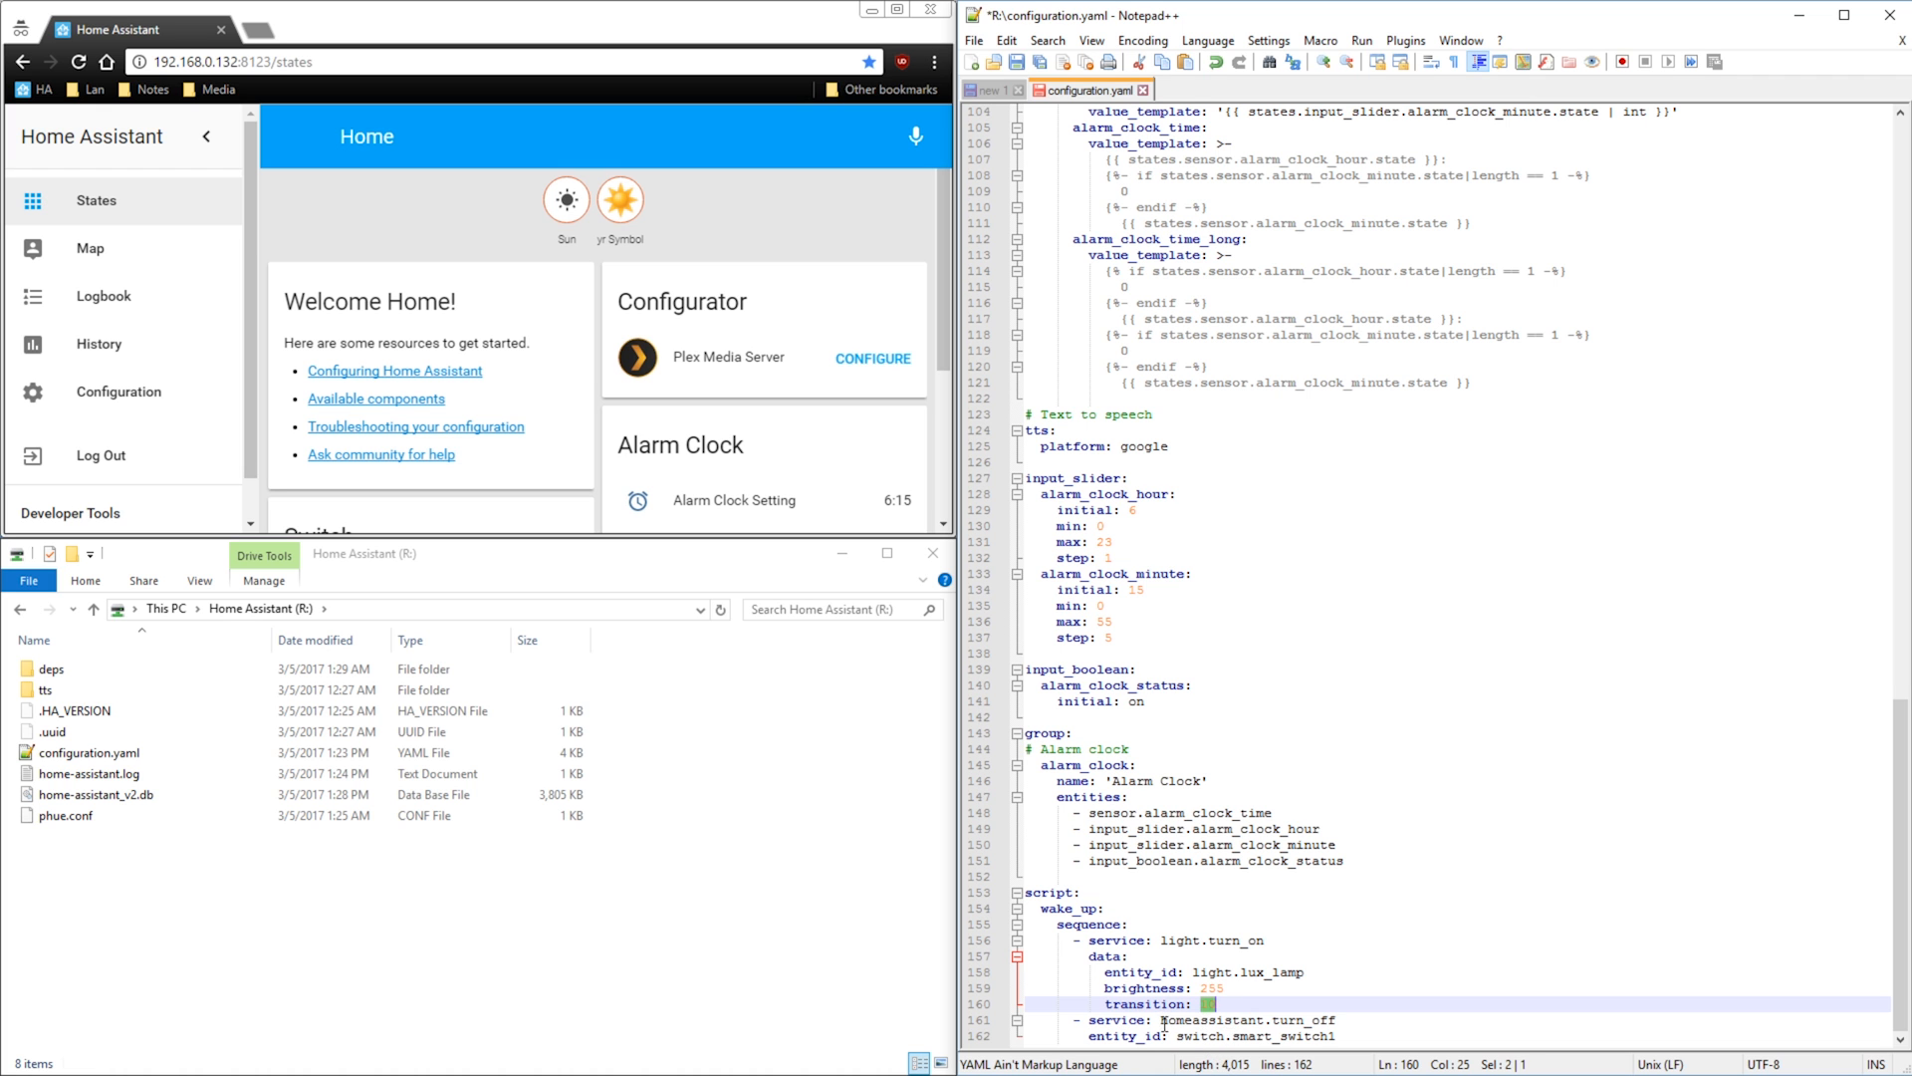
# Step: Write the wake_up script: lux lamp on at brightness 255, transition 10, smart_switch1 off
pyautogui.write('10')
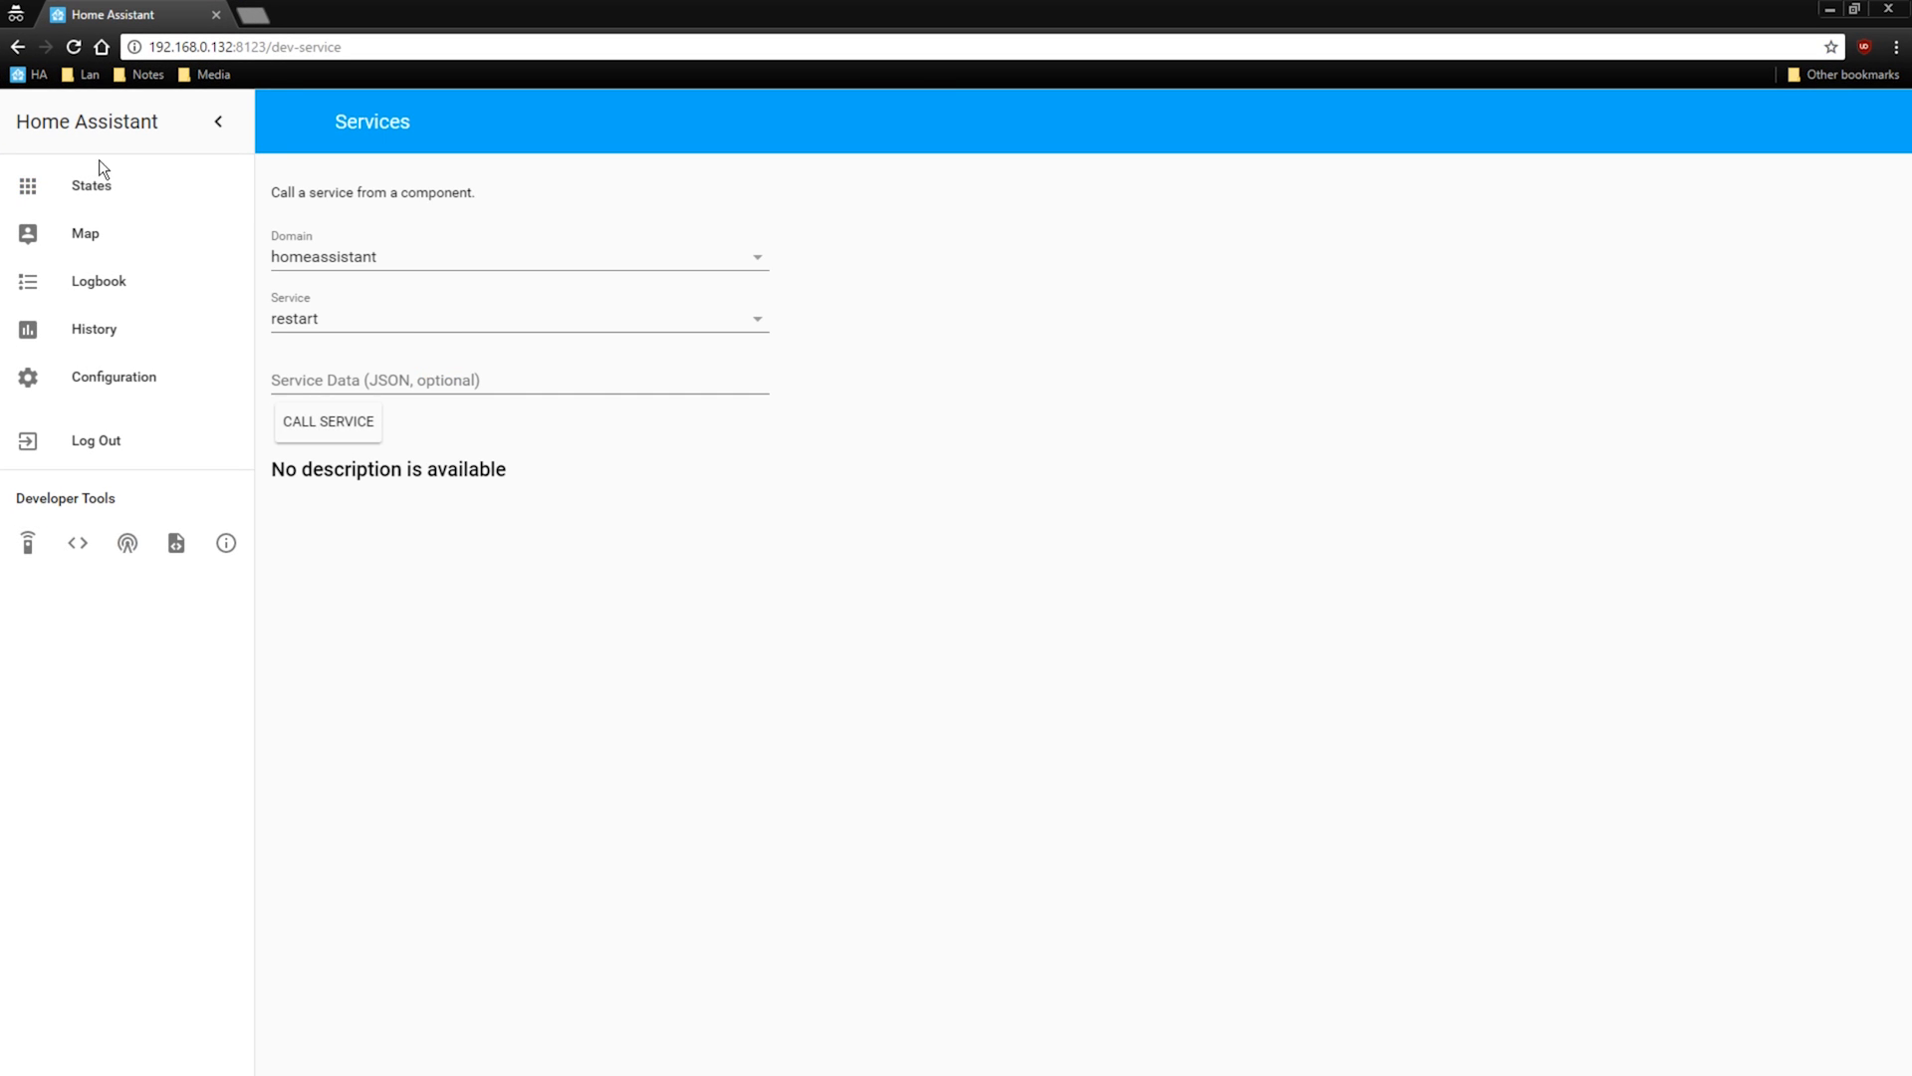
# Step: Restart Home Assistant and raise the alarm hour on the Alarm Clock card
pyautogui.click(90, 185)
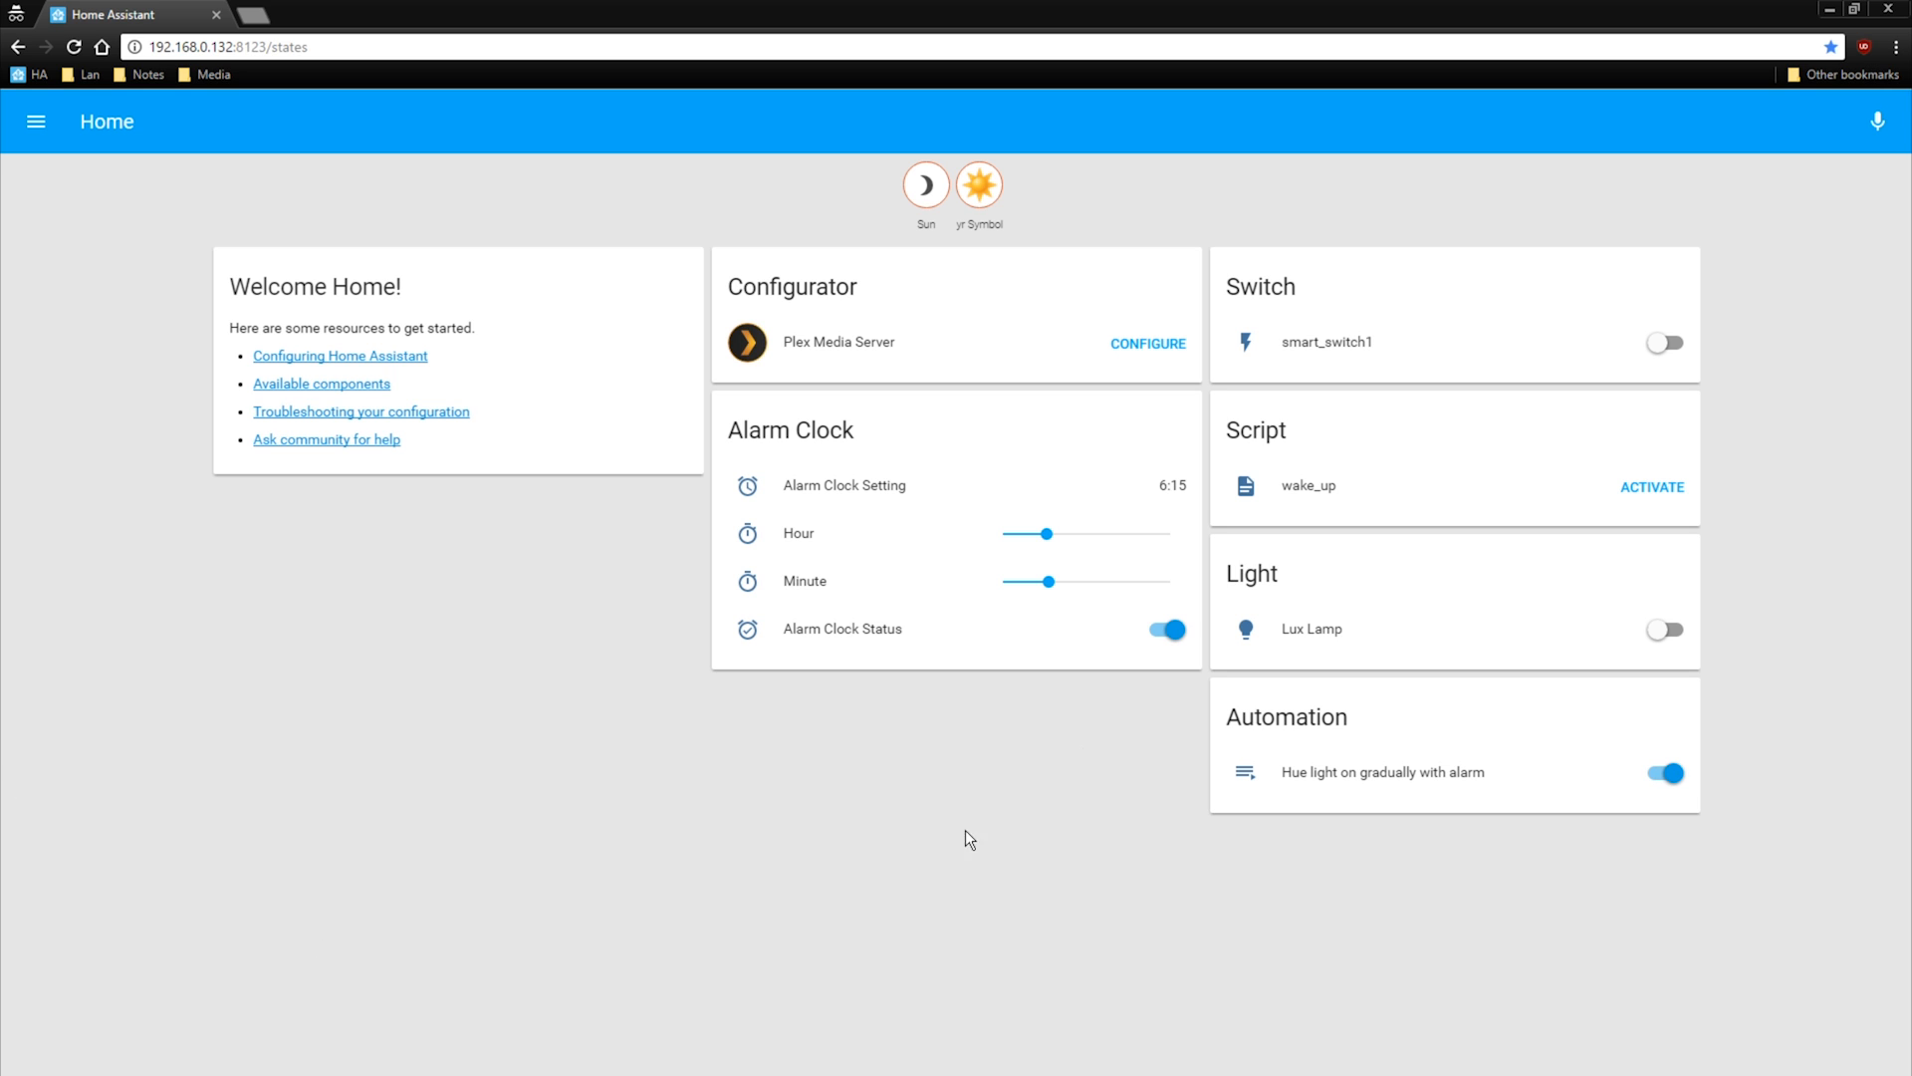
pyautogui.moveTo(1046, 534); pyautogui.dragTo(1117, 534)
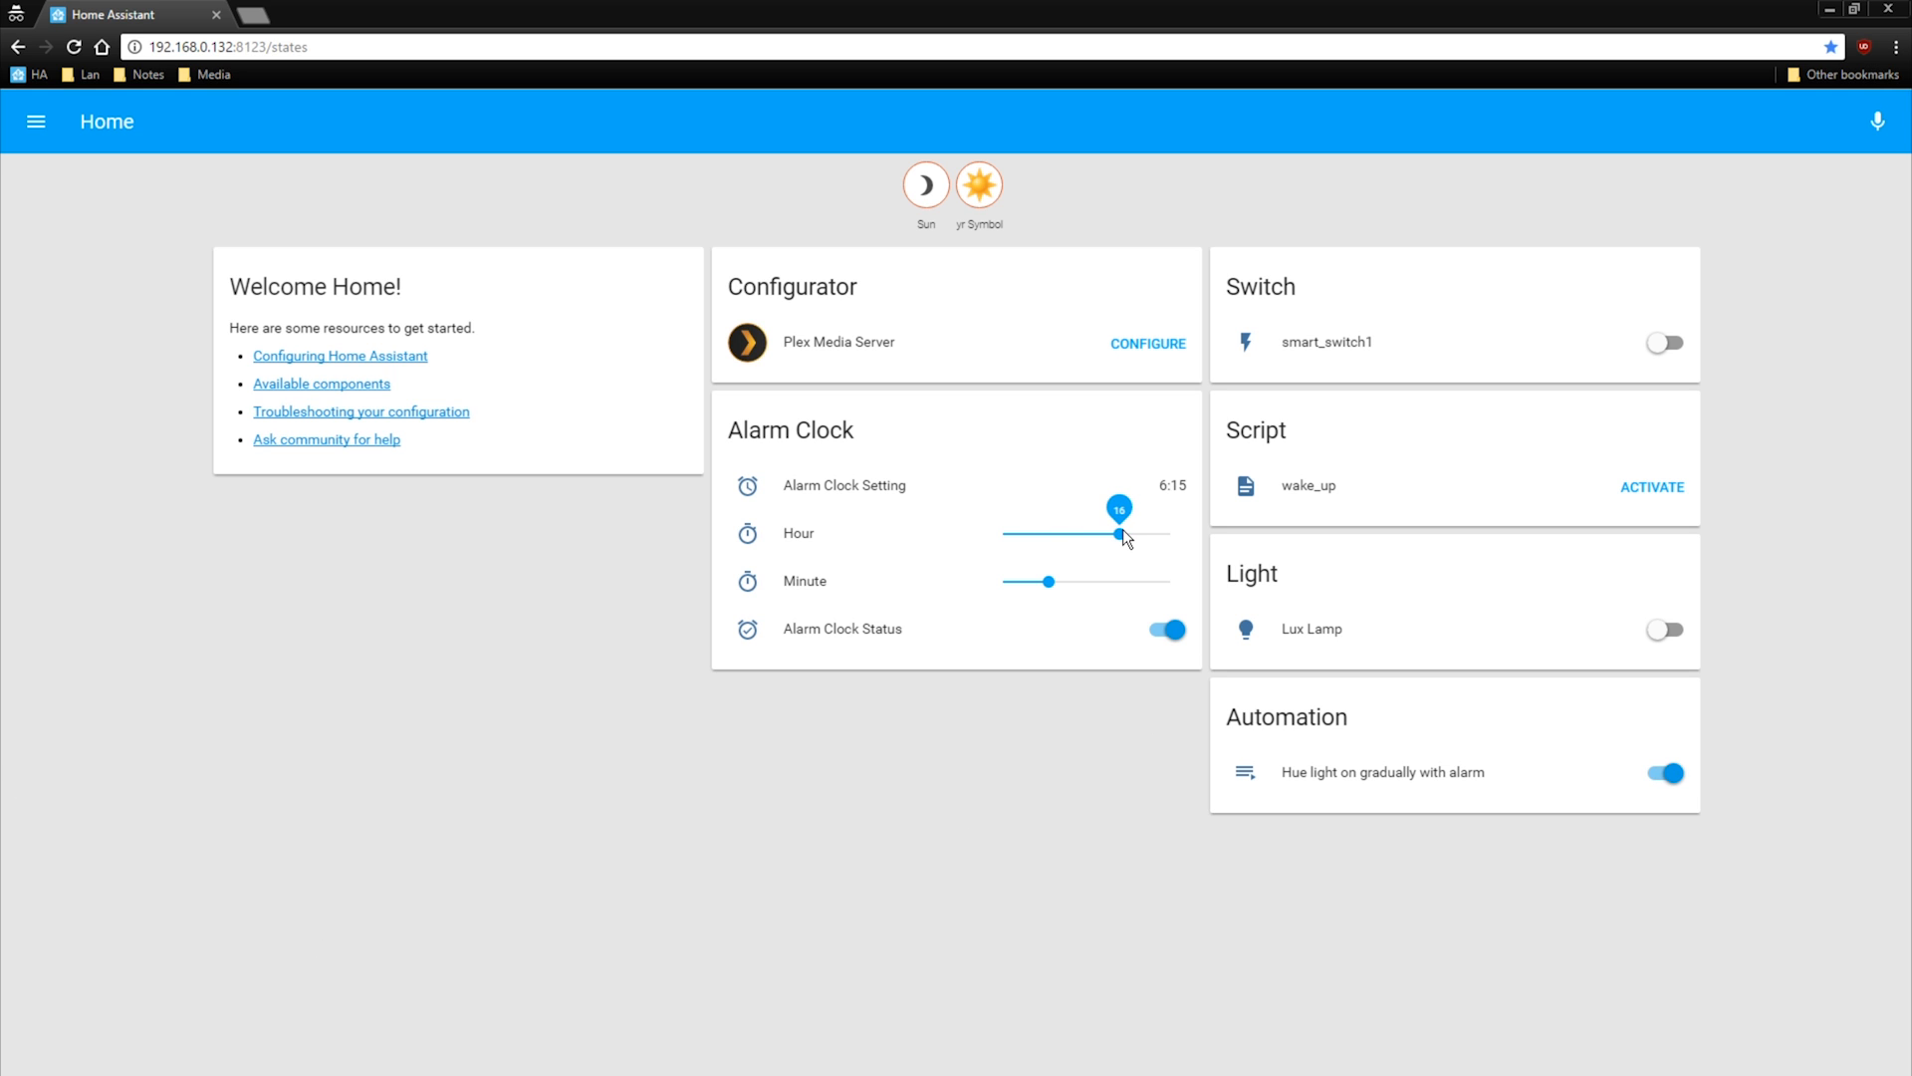